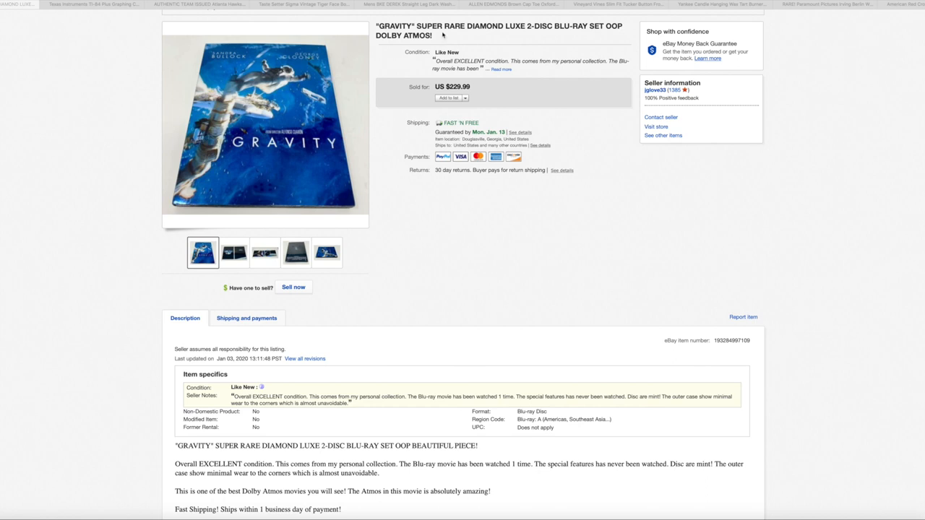
mouse_move(517, 38)
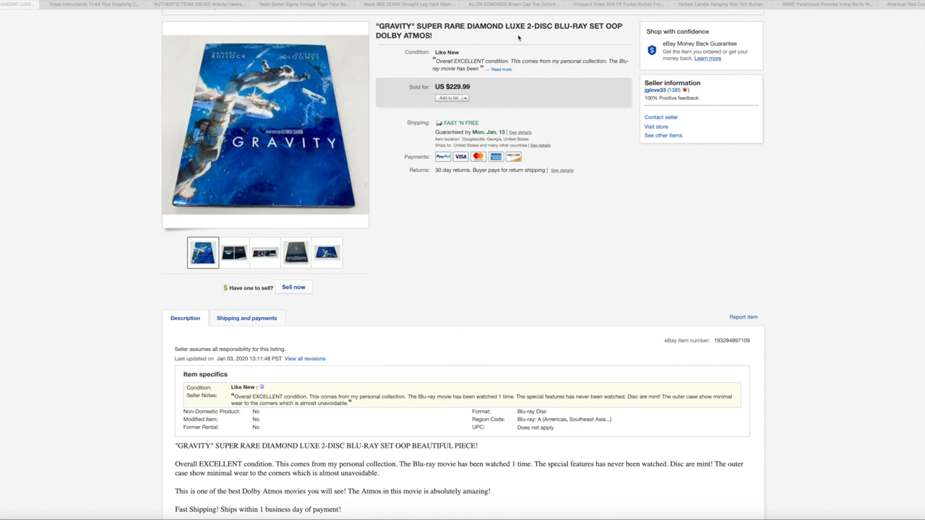
Look through the Gravity Diamond Luxe Blu-ray listing's photos — discs, angled case — and return to the cover photo.
left_click(234, 251)
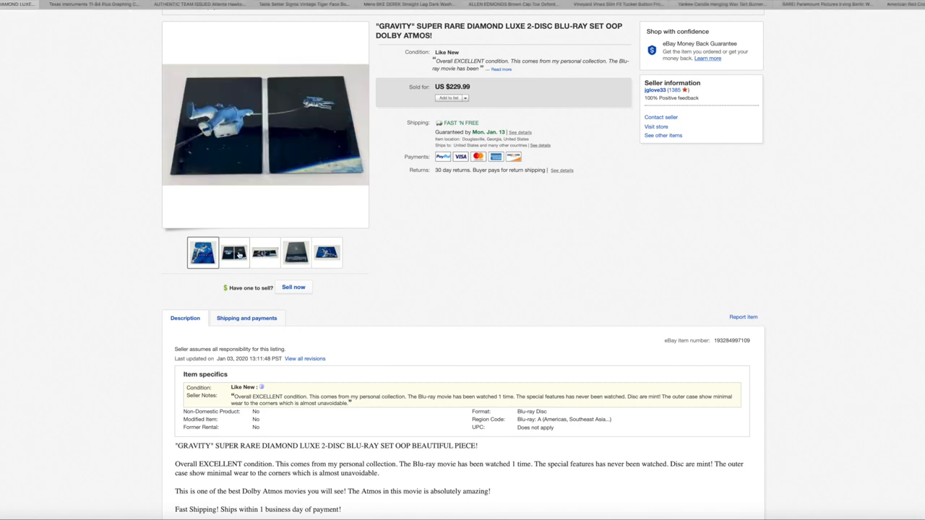
left_click(234, 251)
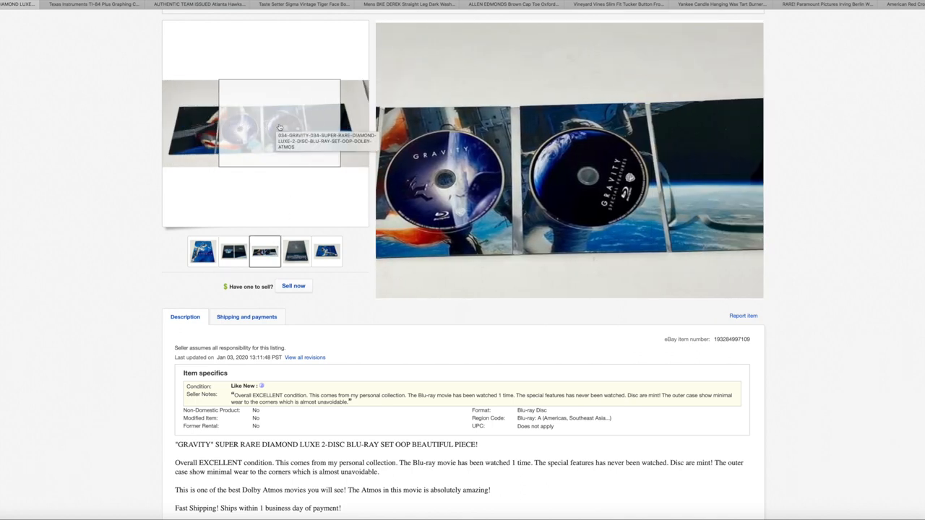
left_click(295, 251)
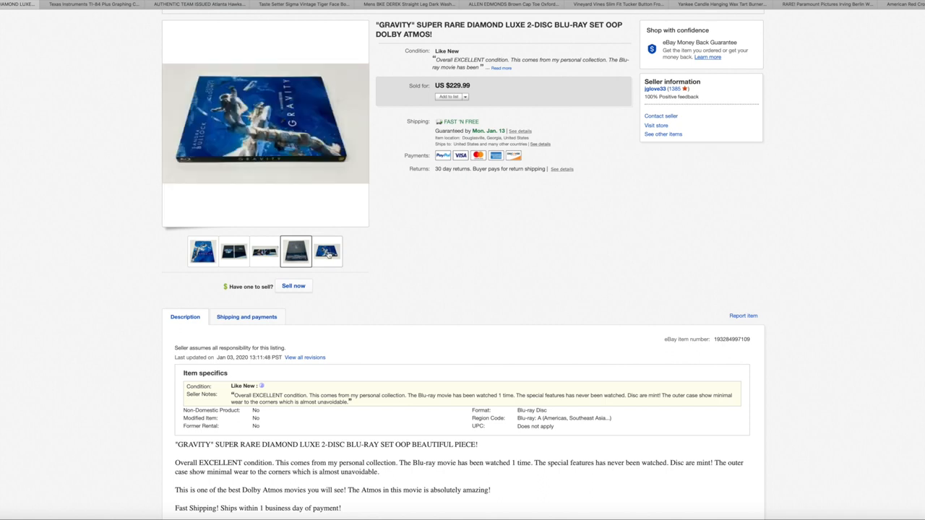
left_click(202, 251)
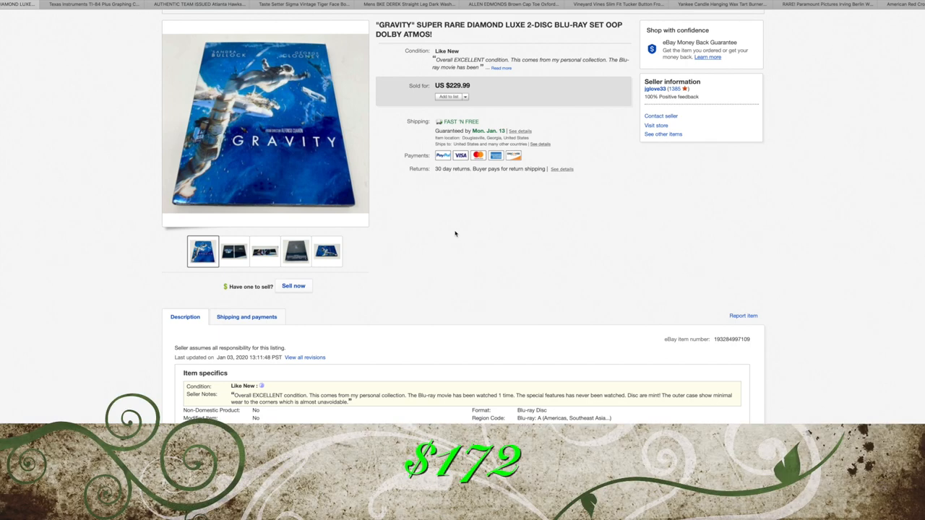
scroll("down", 3)
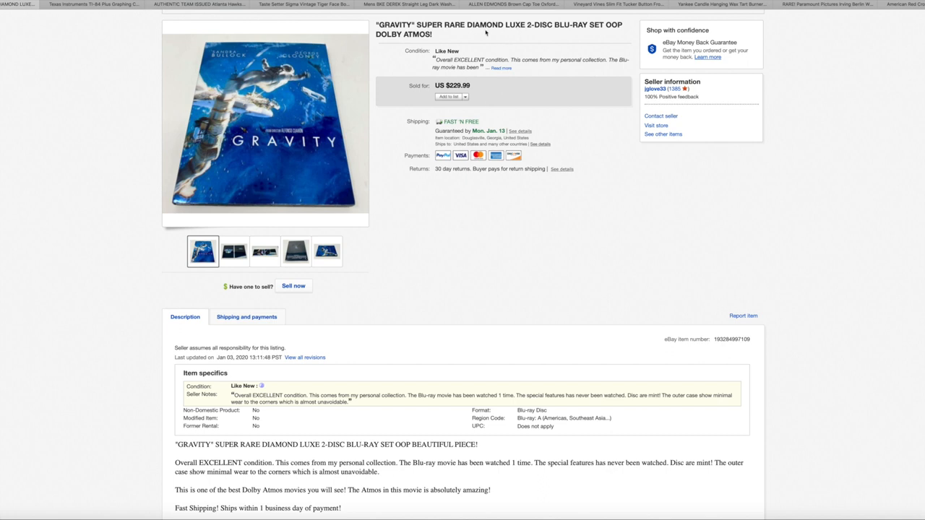
mouse_move(122, 49)
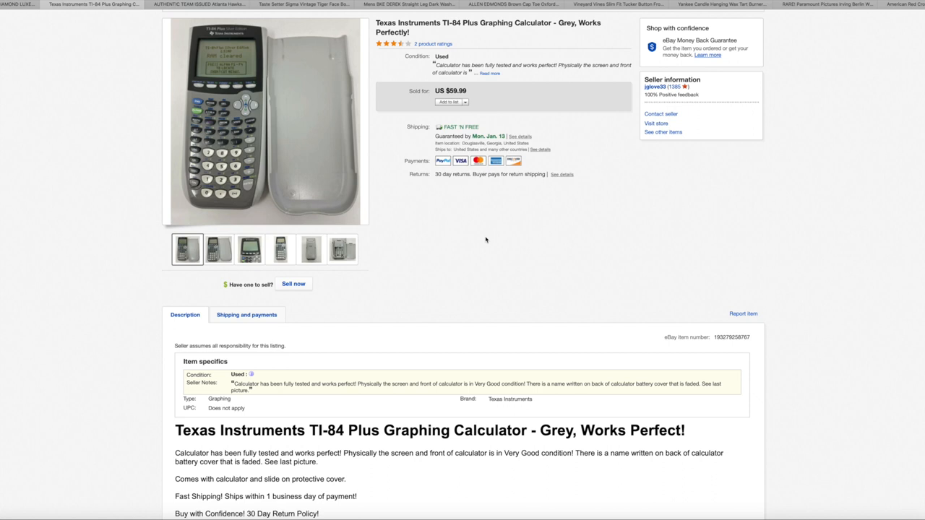
View the back of the TI-84 Plus calculator, then switch to the sold Atlanta Hawks jersey listing.
left_click(311, 248)
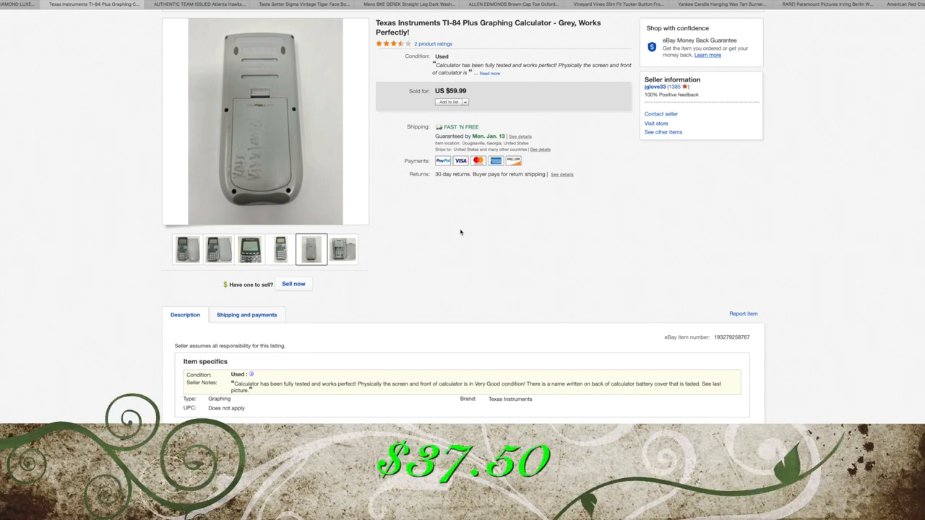
scroll("down", 3)
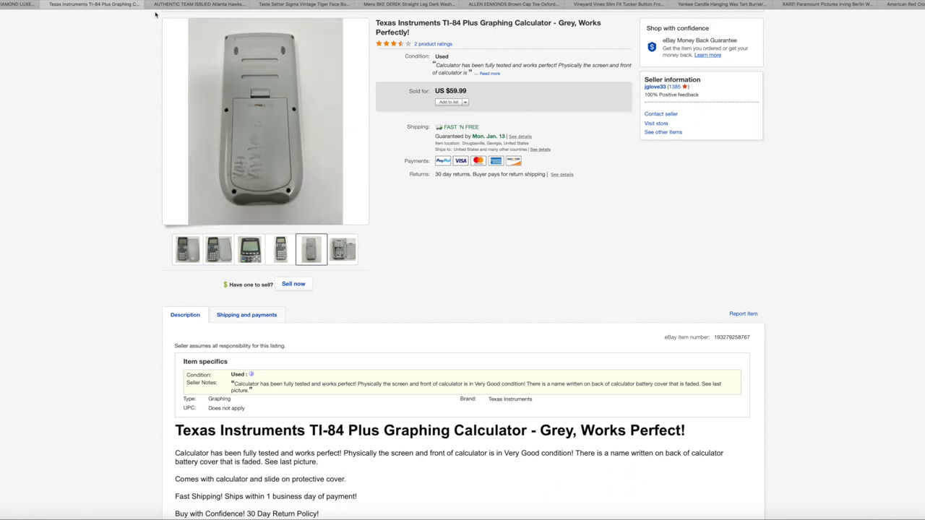
left_click(199, 4)
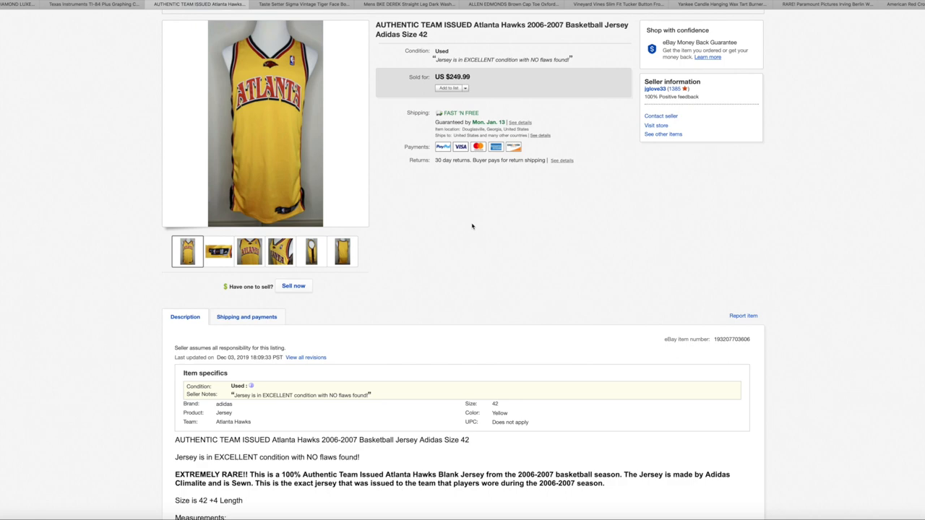
Show the close-up of the jersey's Adidas and NBA tags in the Atlanta Hawks listing.
scroll("down", 3)
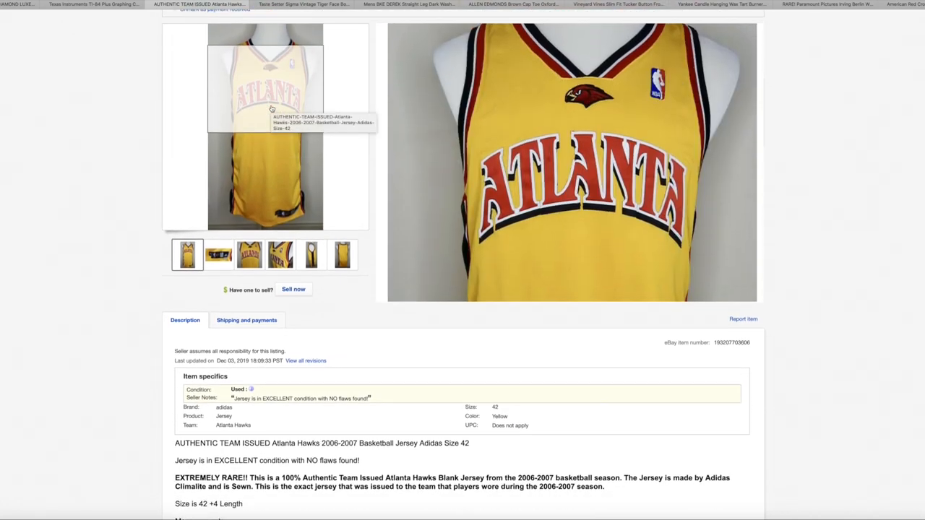
scroll("down", 3)
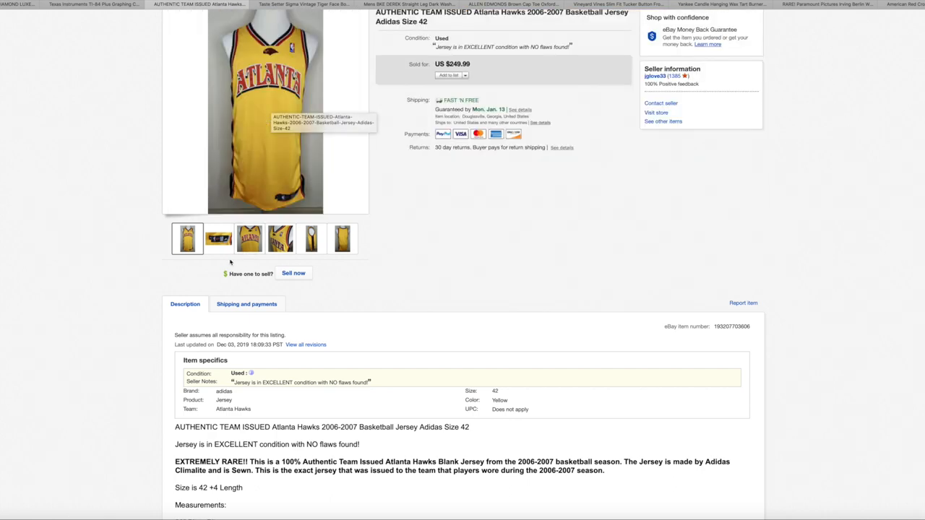
left_click(219, 238)
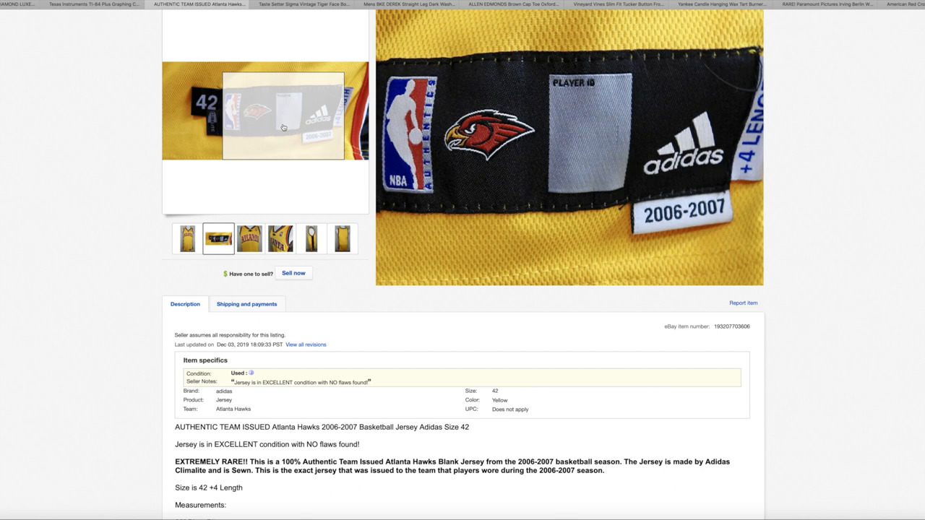
View the jersey's front close-up, back and last photos, then return to its main front photo.
left_click(249, 238)
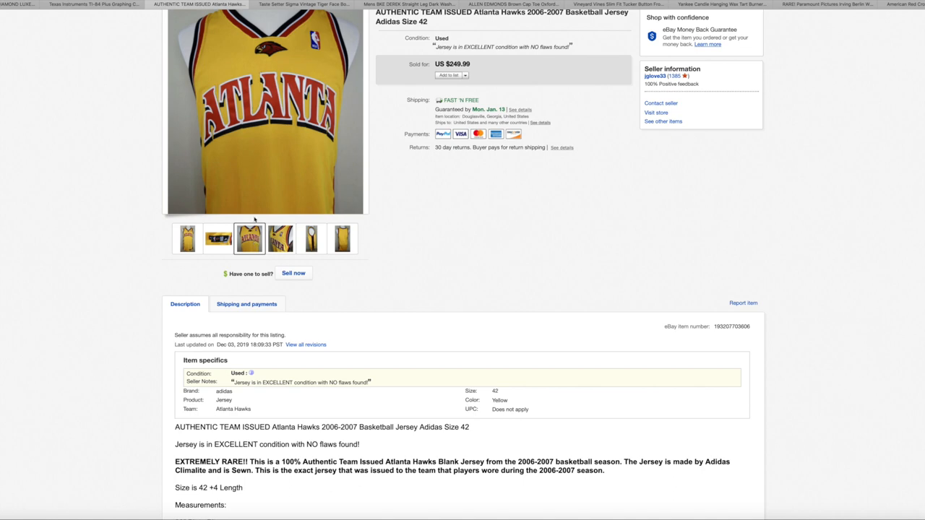
mouse_move(249, 98)
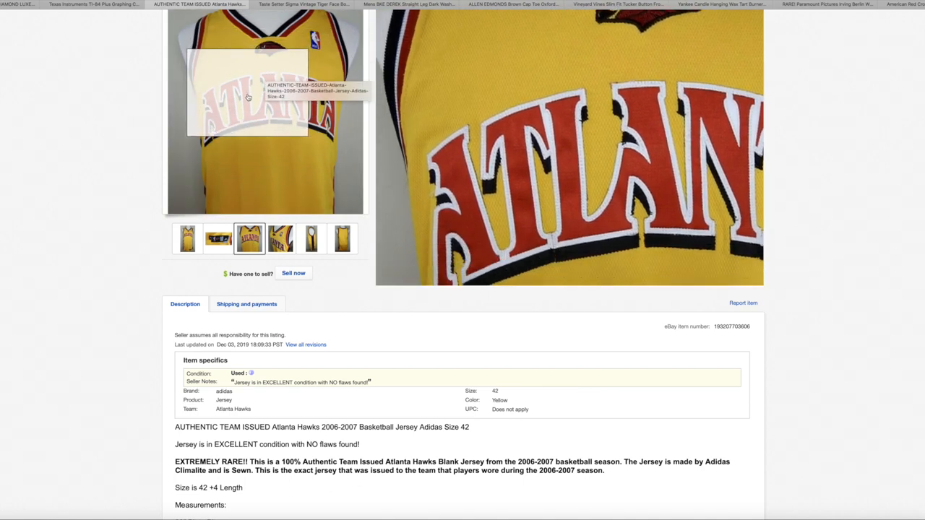
mouse_move(268, 60)
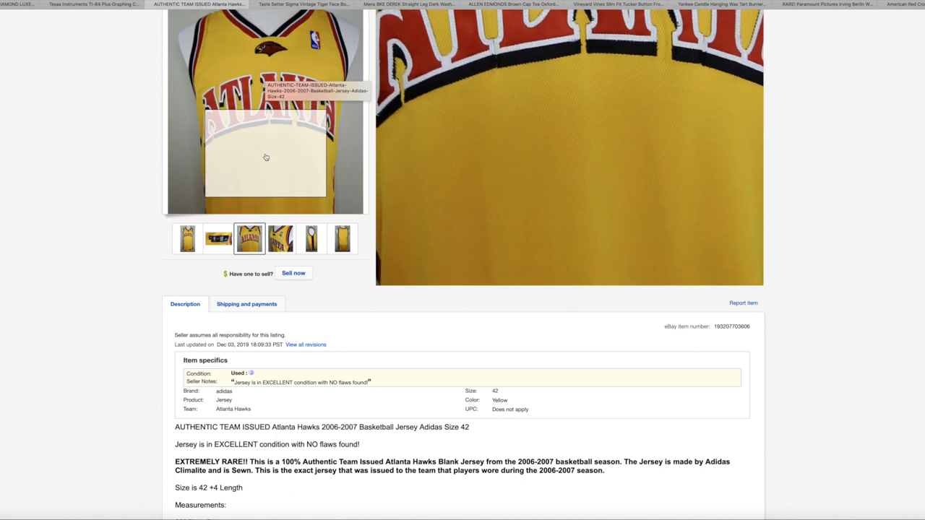
left_click(281, 239)
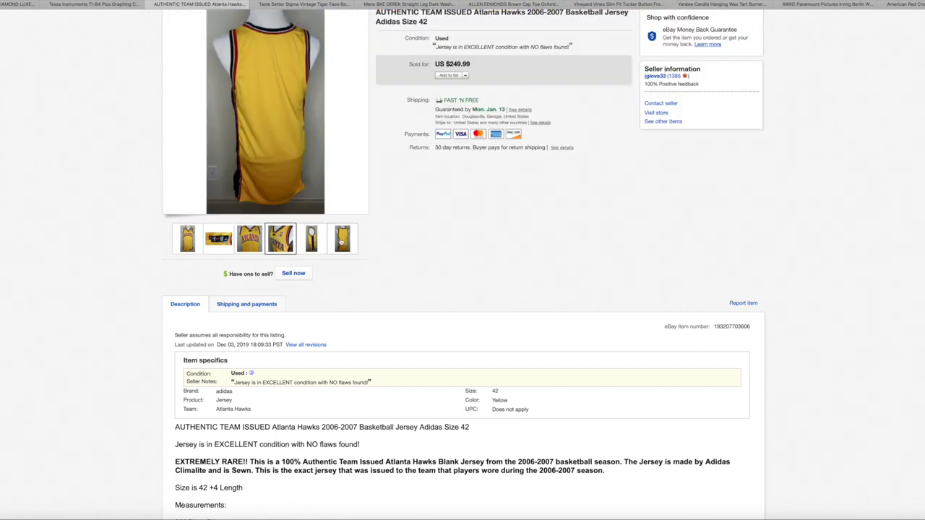
left_click(341, 238)
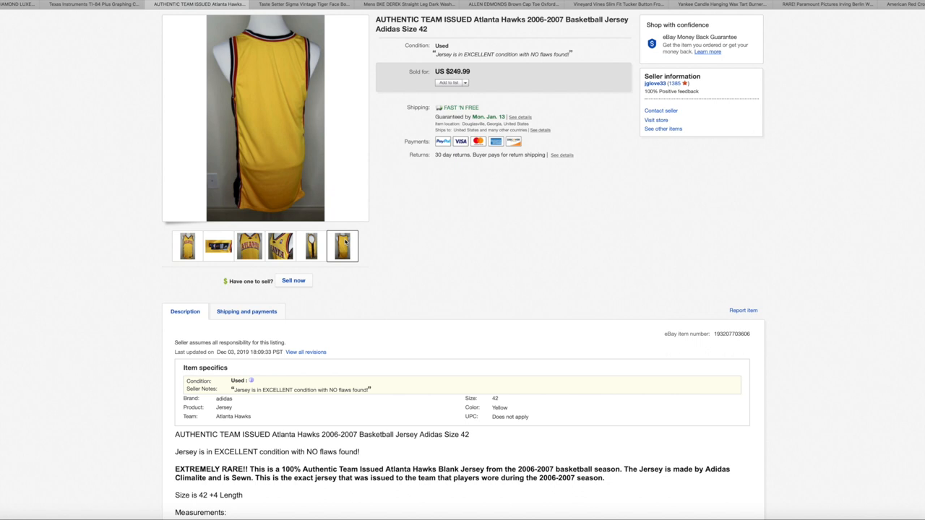
left_click(188, 245)
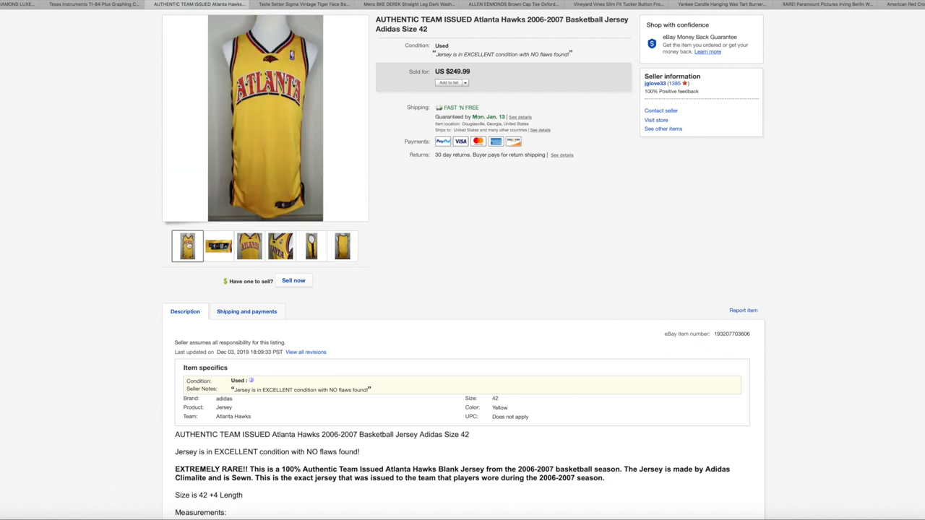
mouse_move(468, 243)
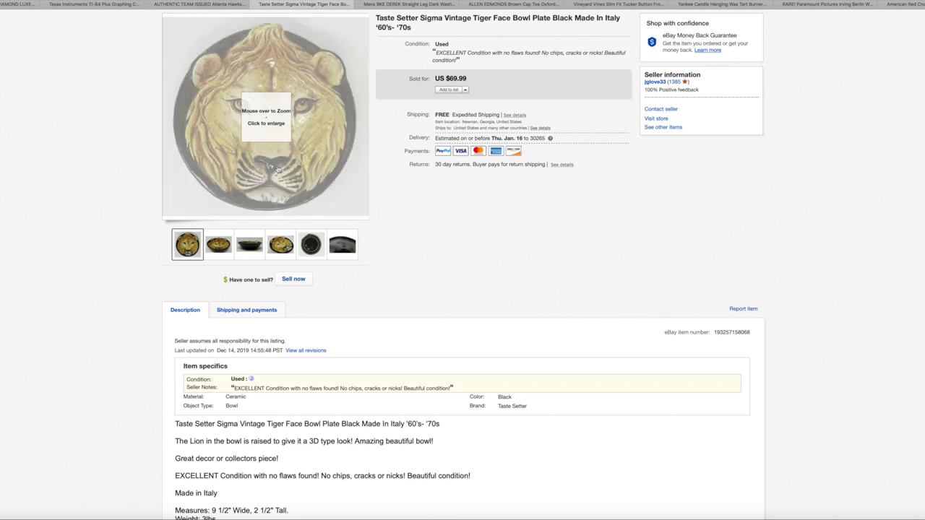
mouse_move(282, 159)
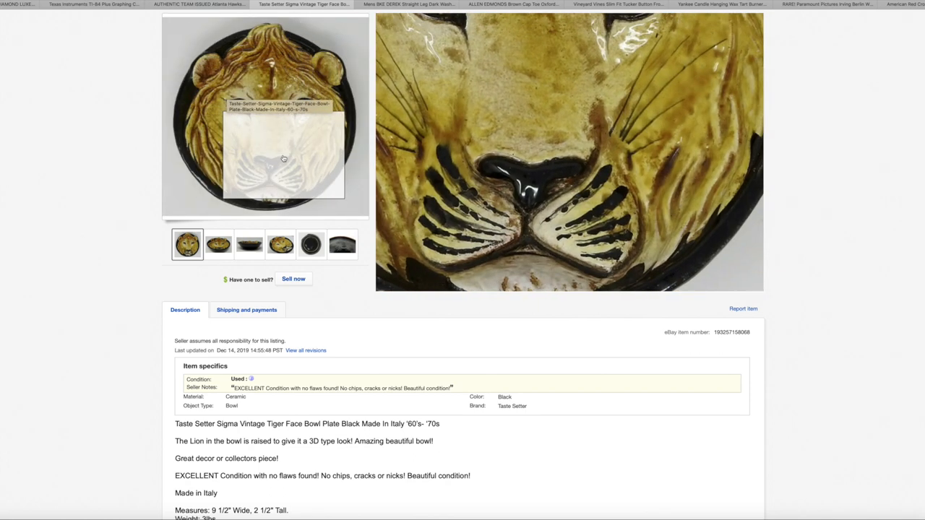
Browse the Taste Setter Sigma tiger face bowl's photos, including the underside, and return to the front photo.
left_click(218, 243)
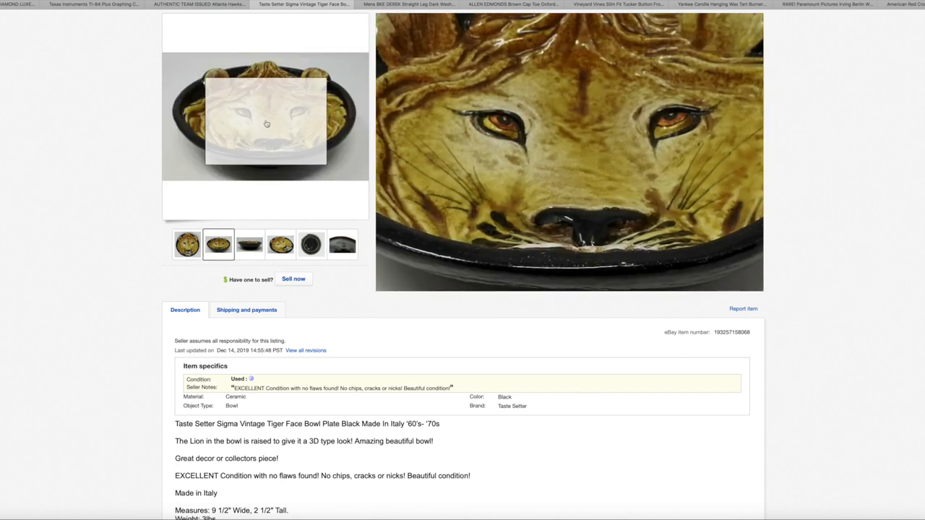
mouse_move(238, 118)
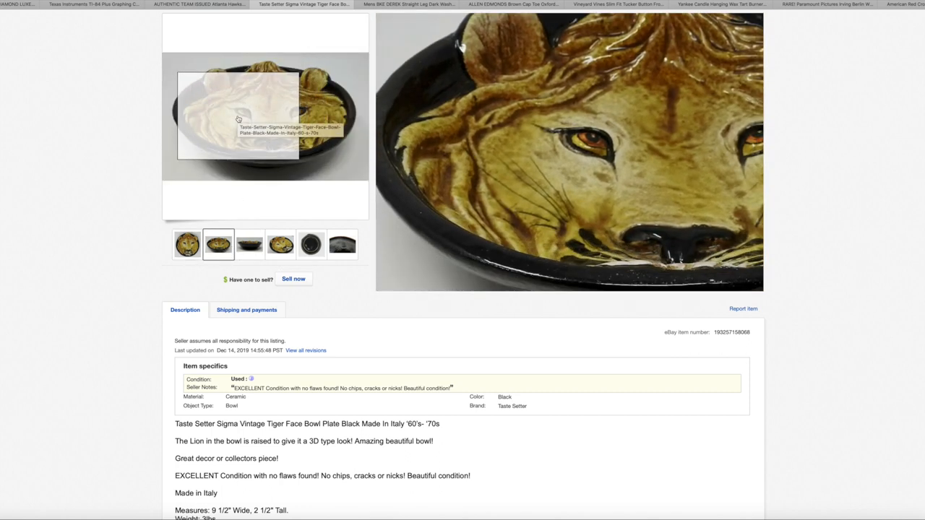
mouse_move(244, 119)
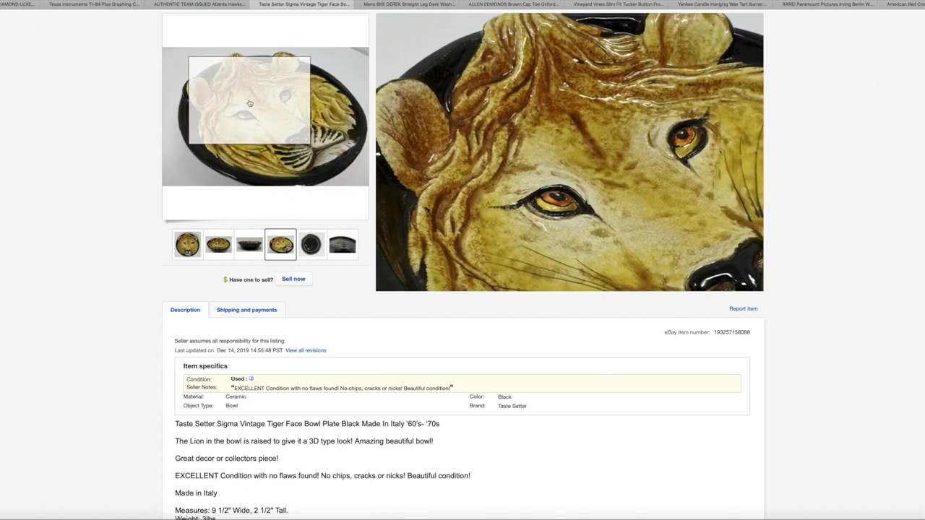
mouse_move(263, 149)
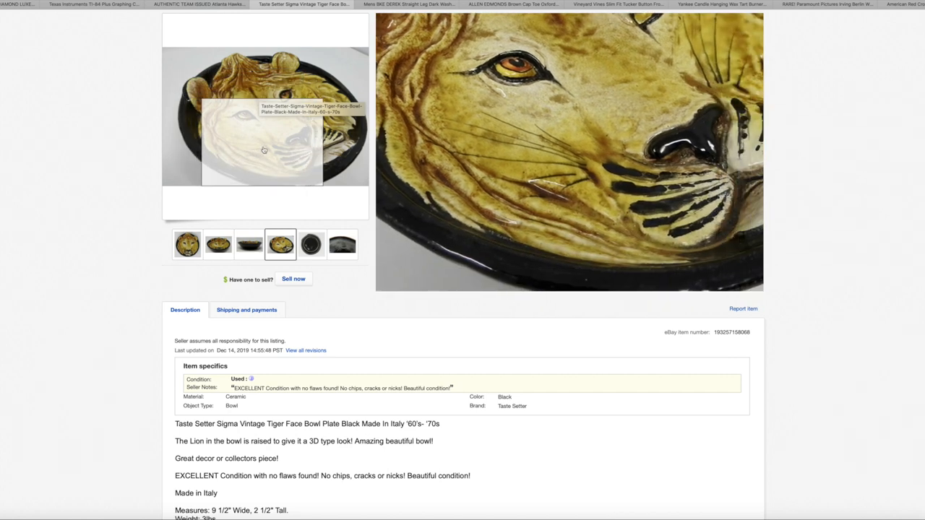
mouse_move(271, 99)
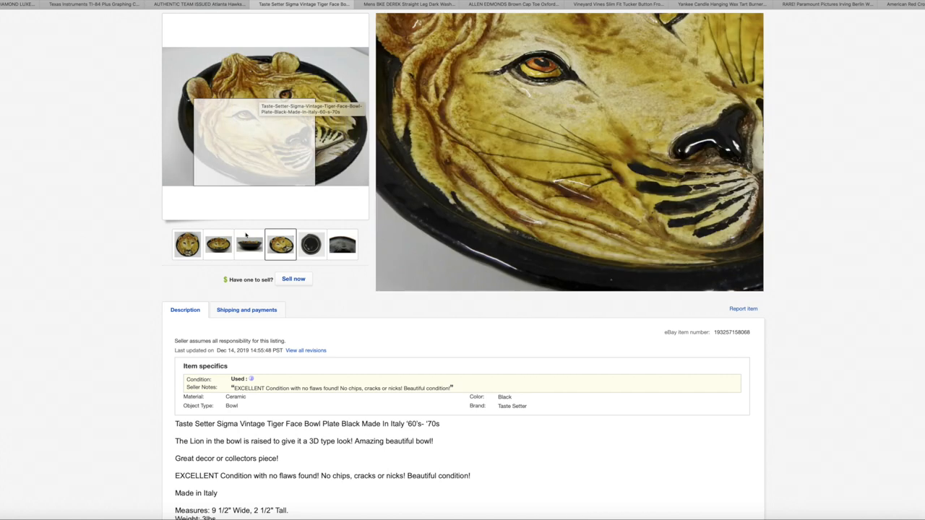
left_click(188, 243)
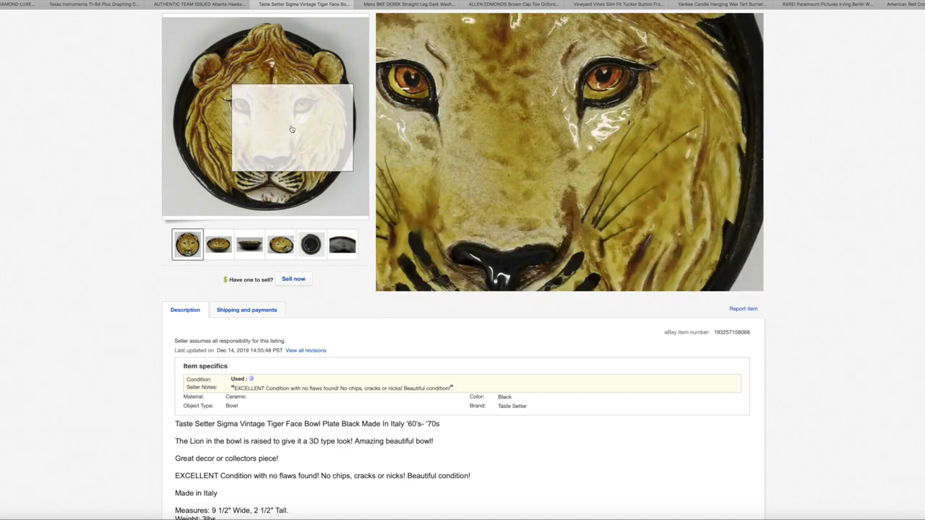
mouse_move(295, 214)
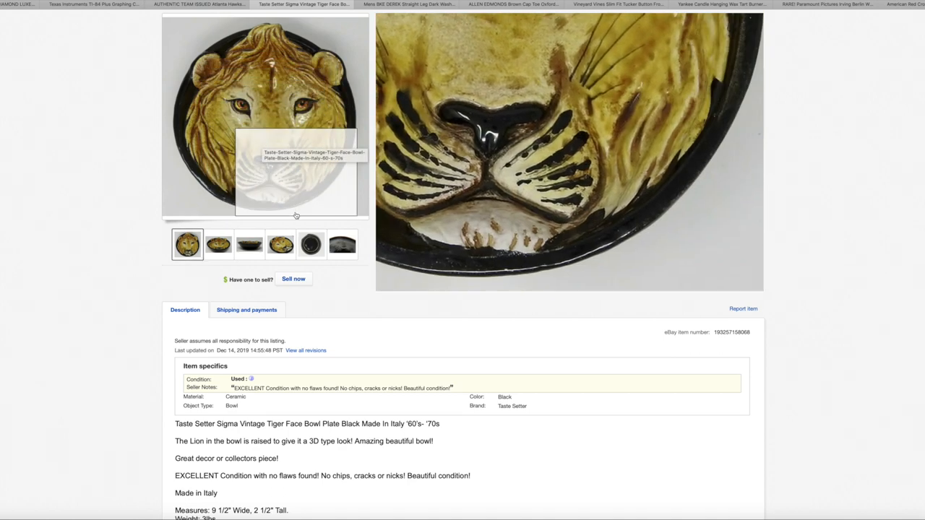
left_click(341, 243)
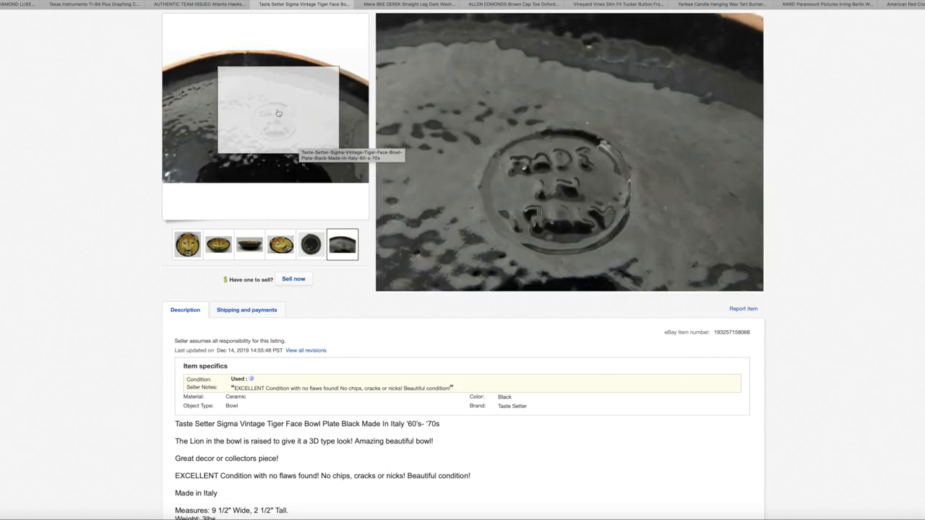
left_click(187, 245)
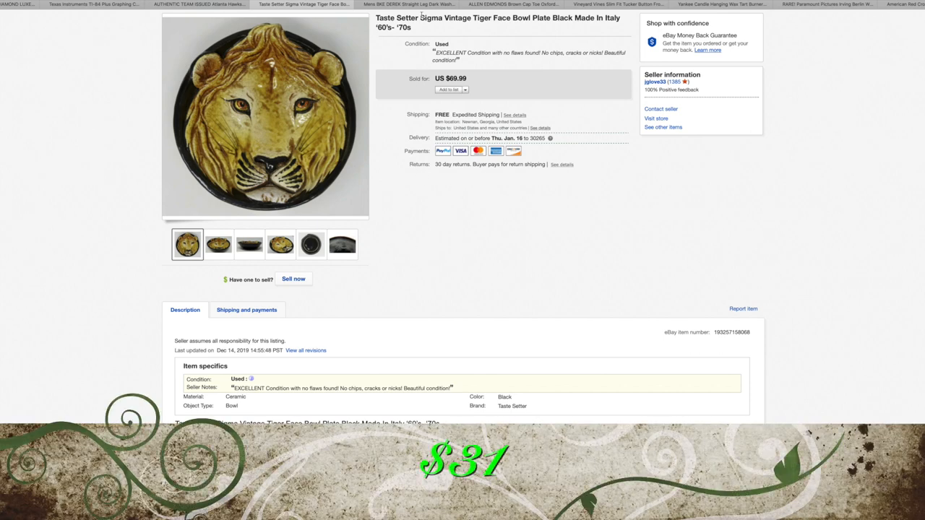
Switch to the BKE Derek jeans listing and view its full-length, back, hem close-up and folded hem photos.
left_click(410, 4)
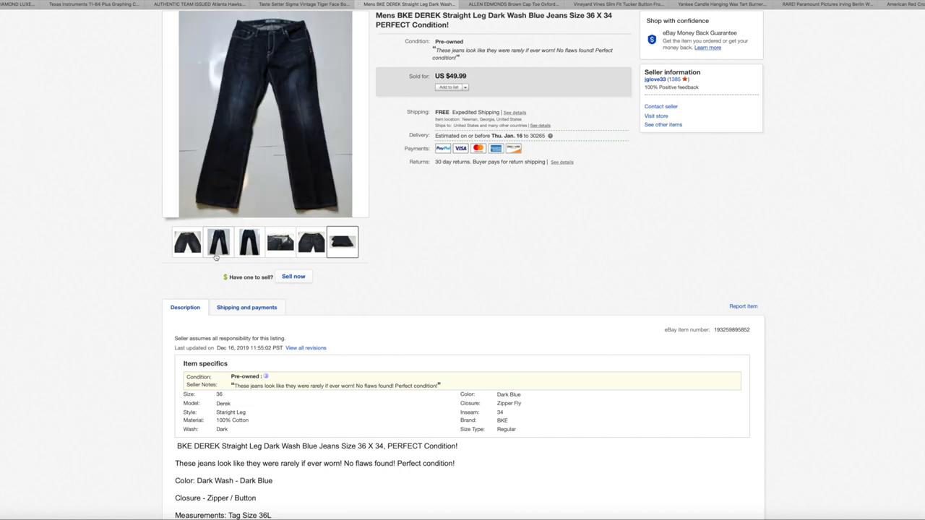
left_click(188, 243)
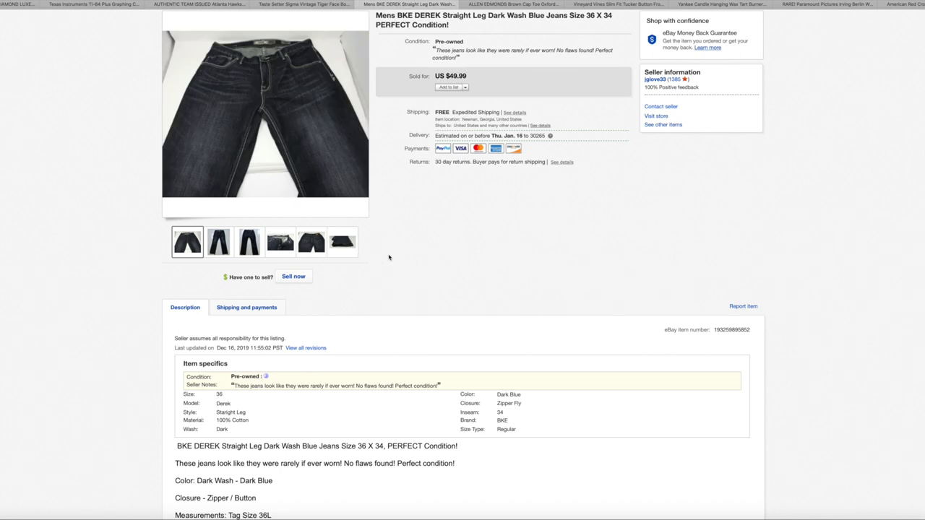
mouse_move(509, 218)
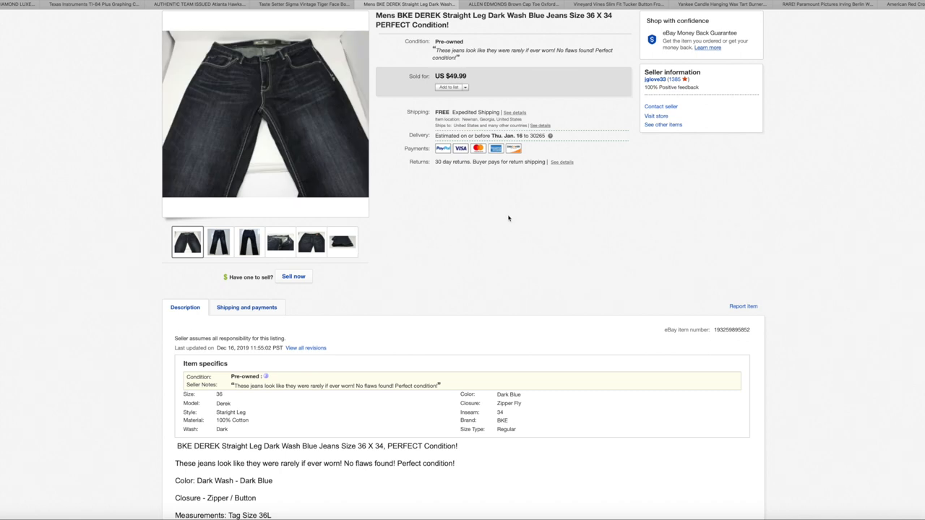
left_click(218, 241)
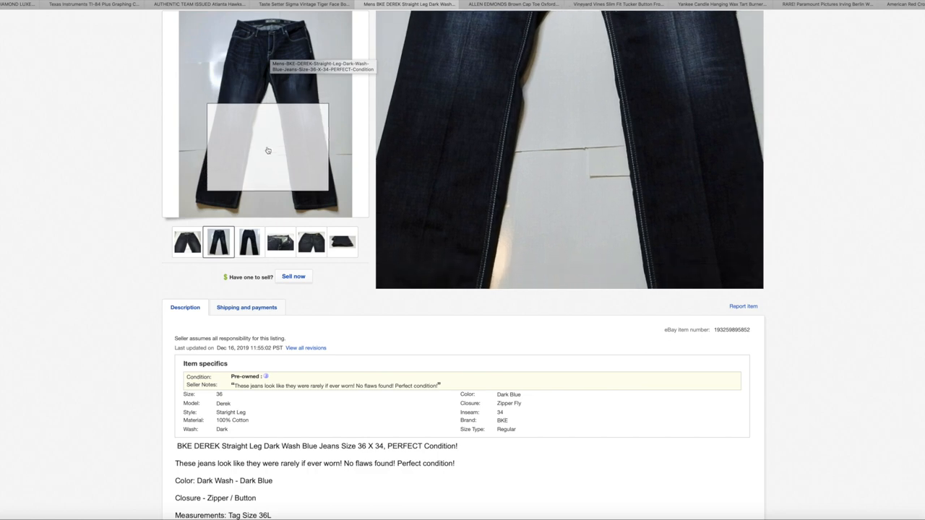
mouse_move(318, 154)
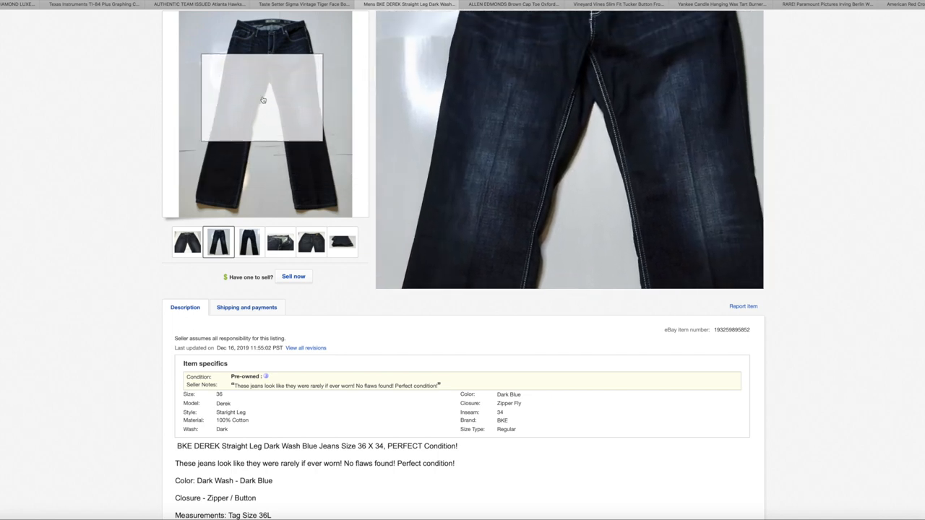
left_click(248, 241)
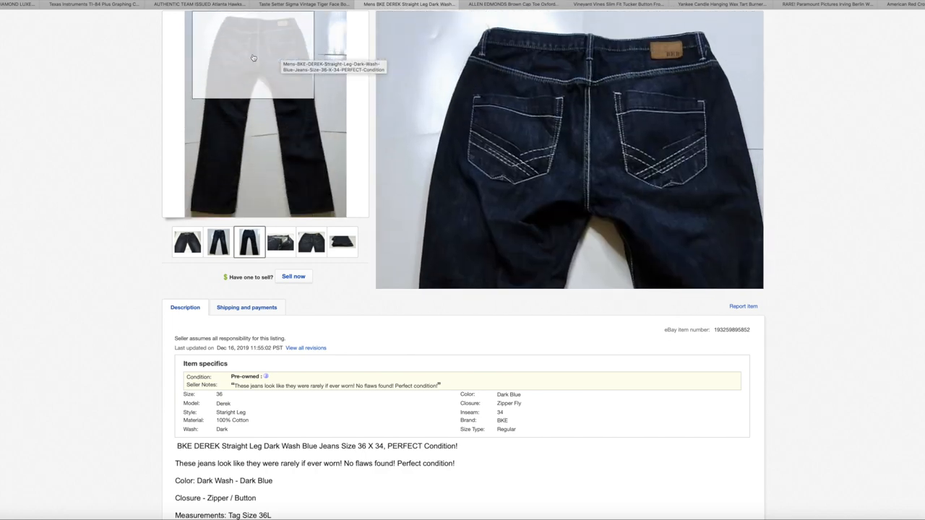
left_click(280, 242)
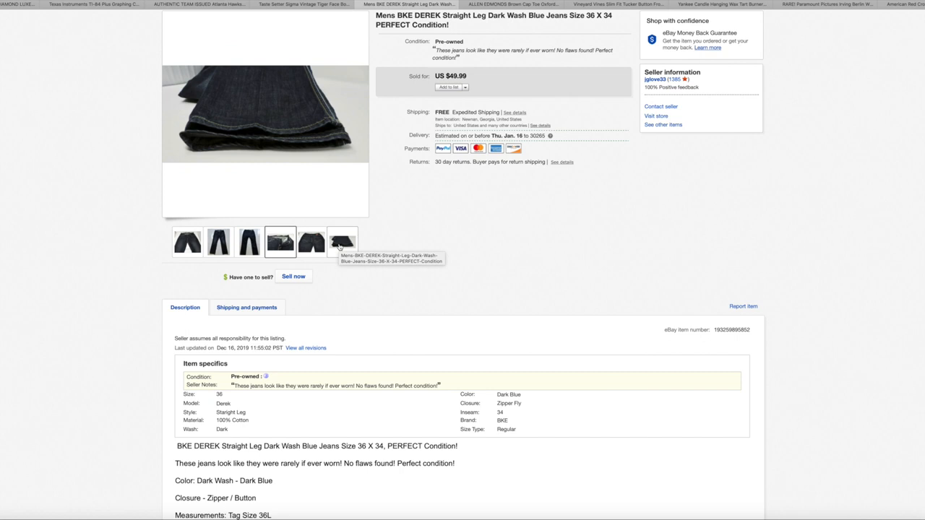
left_click(343, 243)
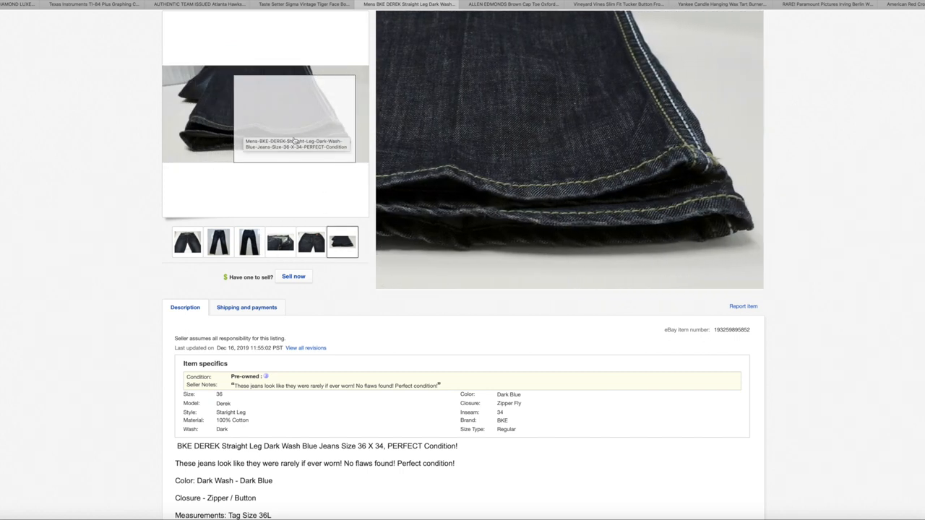
mouse_move(226, 148)
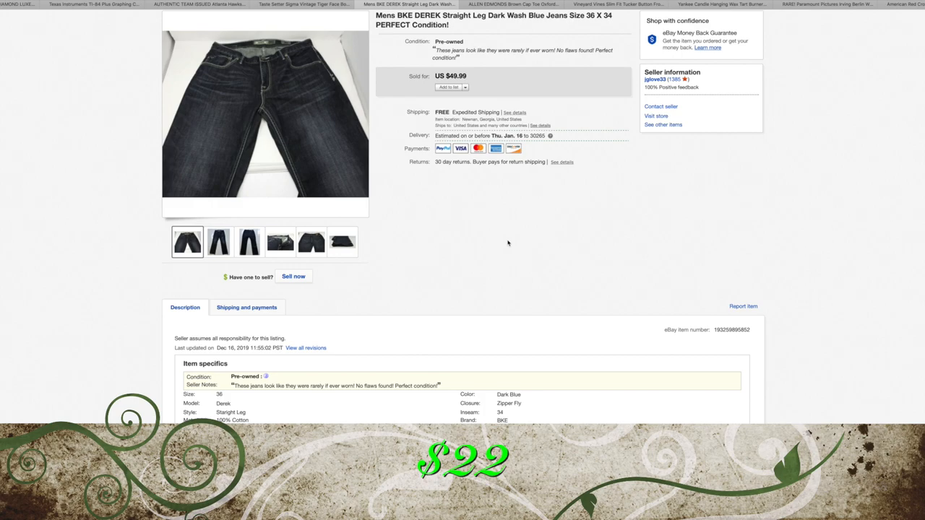
Switch to the Allen Edmonds oxford shoes listing and view the side shots and insoles photo.
left_click(513, 4)
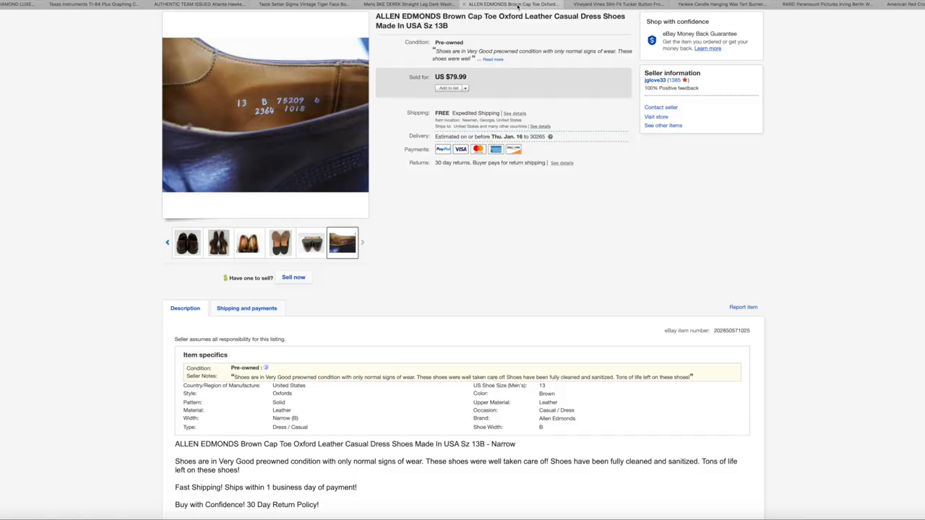
left_click(187, 243)
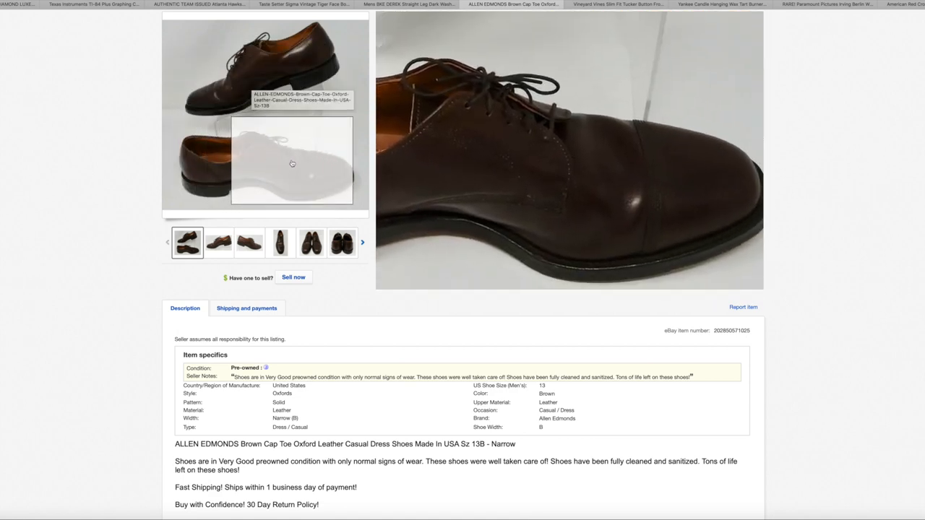
left_click(218, 243)
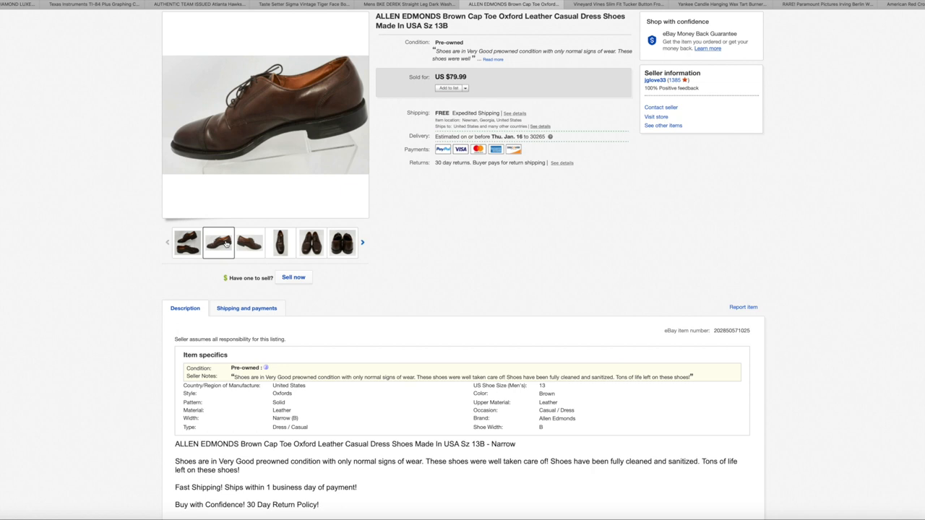
mouse_move(231, 119)
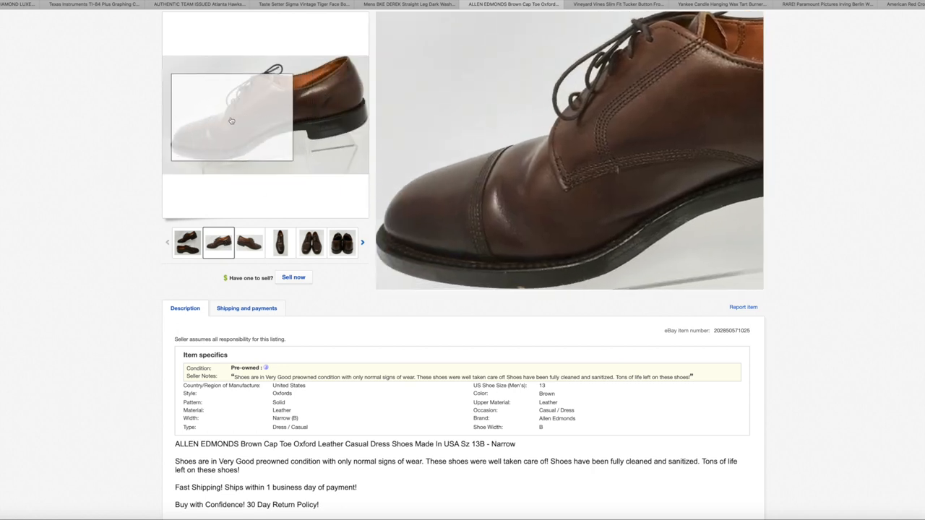
mouse_move(309, 107)
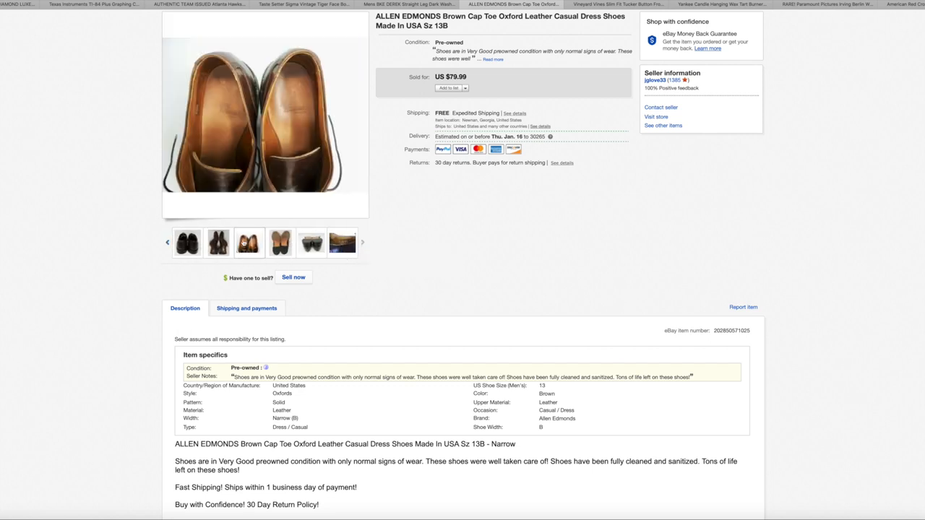
left_click(249, 243)
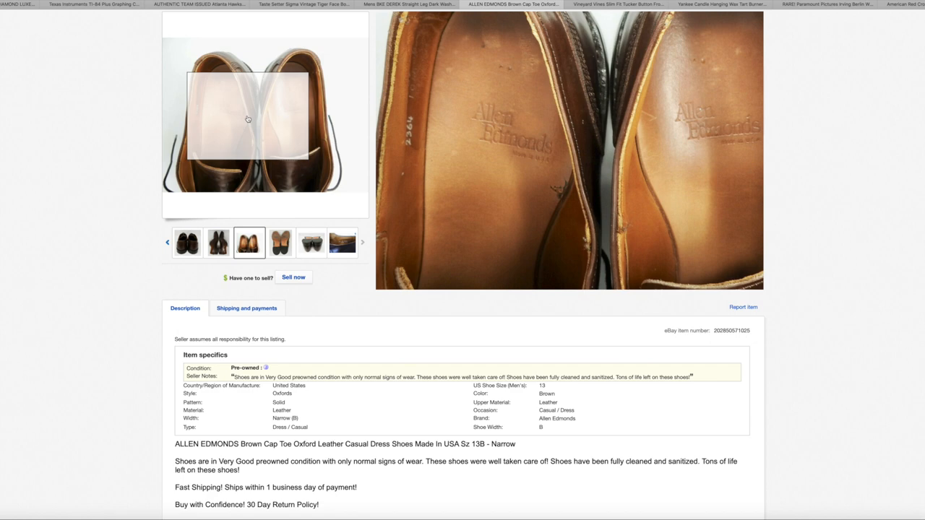
View the size label inside the shoe, then return to the top-down view of the shoes.
left_click(343, 243)
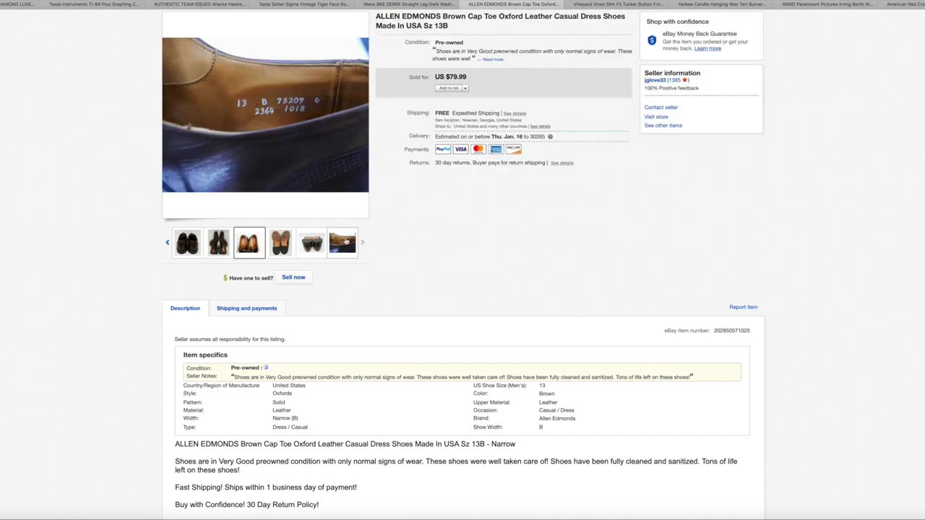
left_click(343, 243)
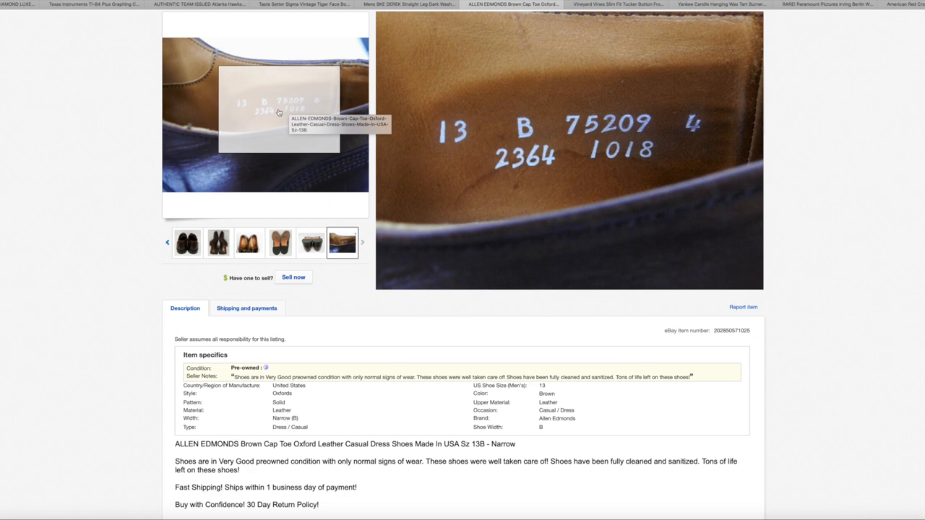
left_click(249, 243)
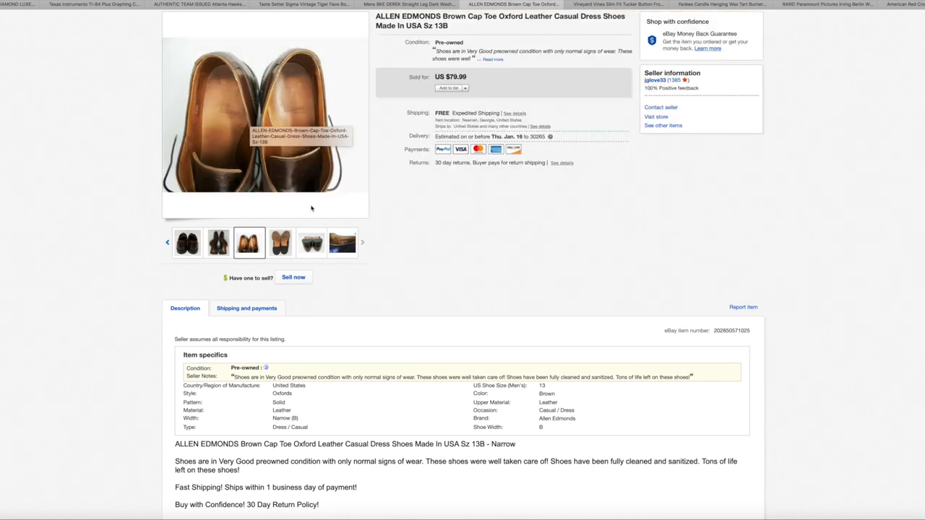
mouse_move(444, 240)
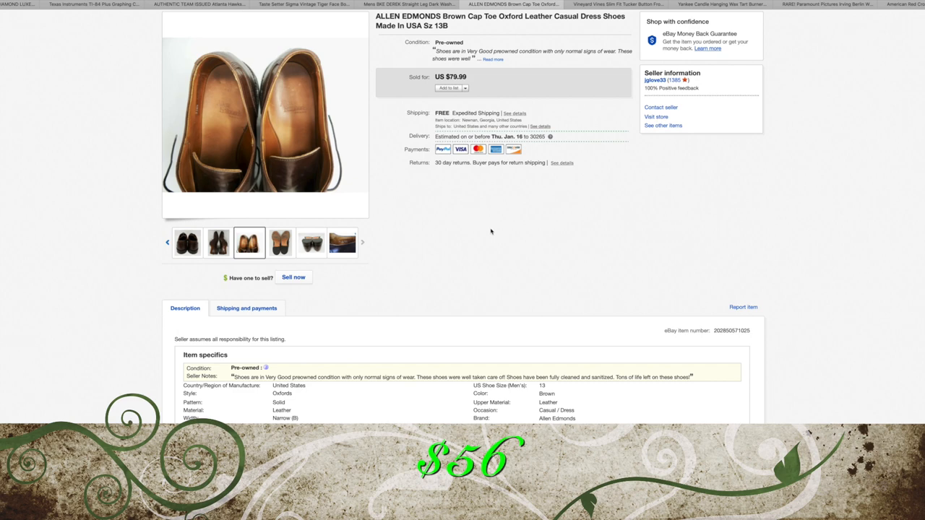
left_click(614, 4)
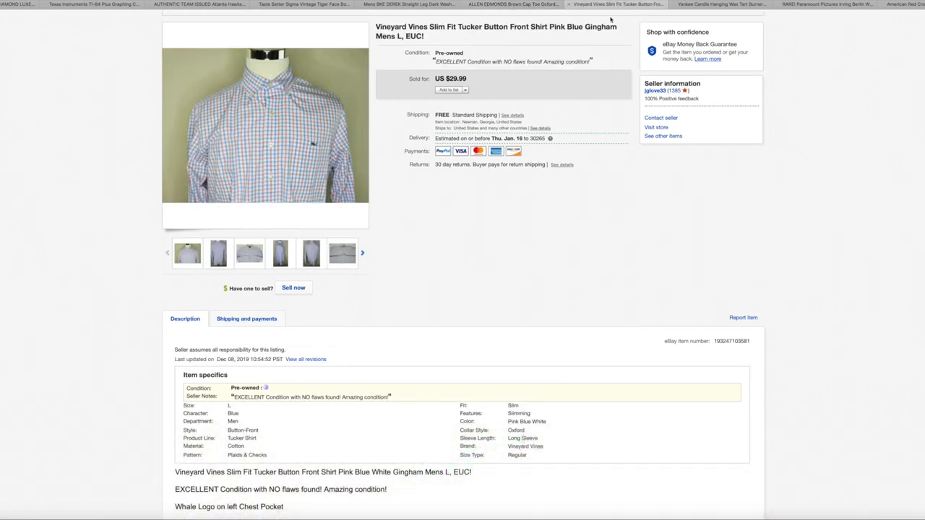
mouse_move(511, 206)
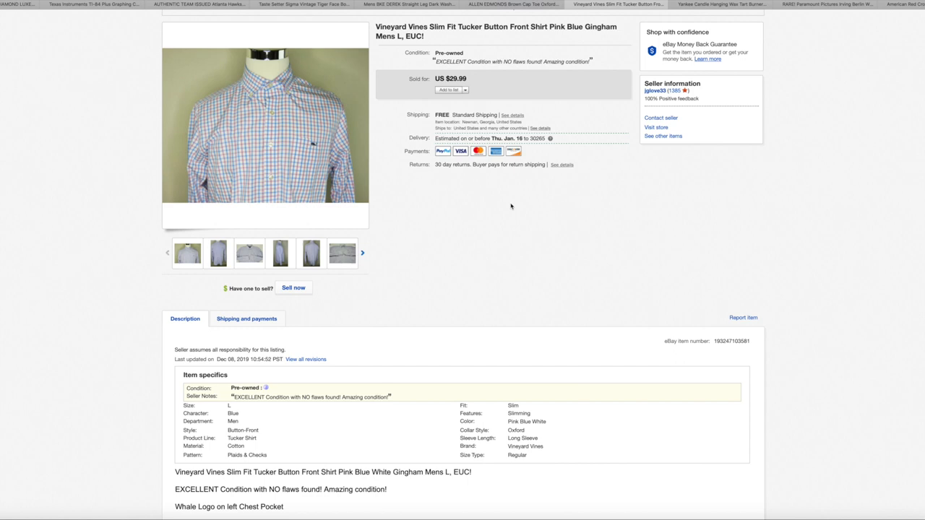
mouse_move(453, 38)
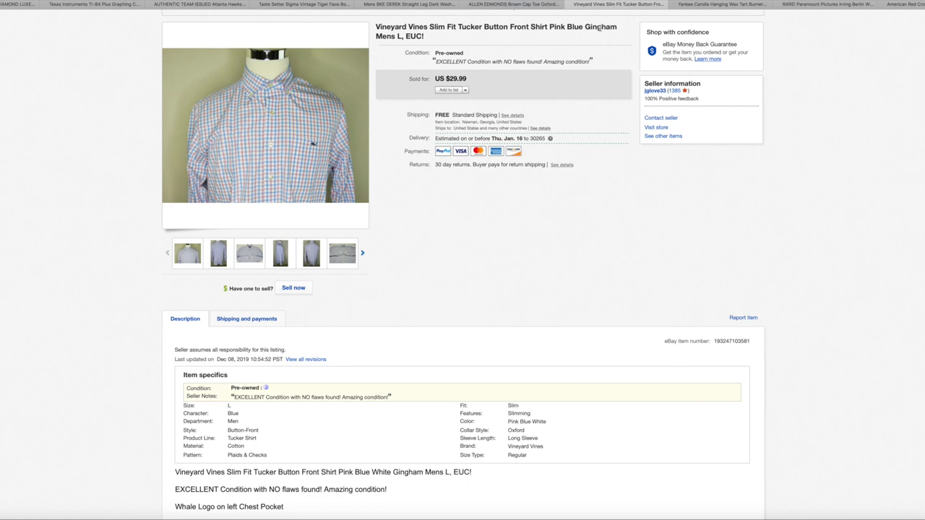
double_click(601, 26)
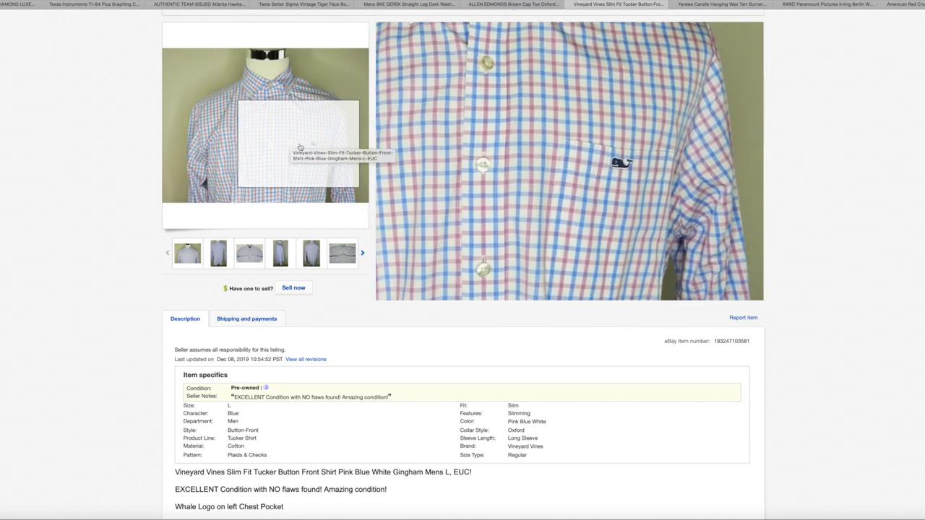
mouse_move(290, 139)
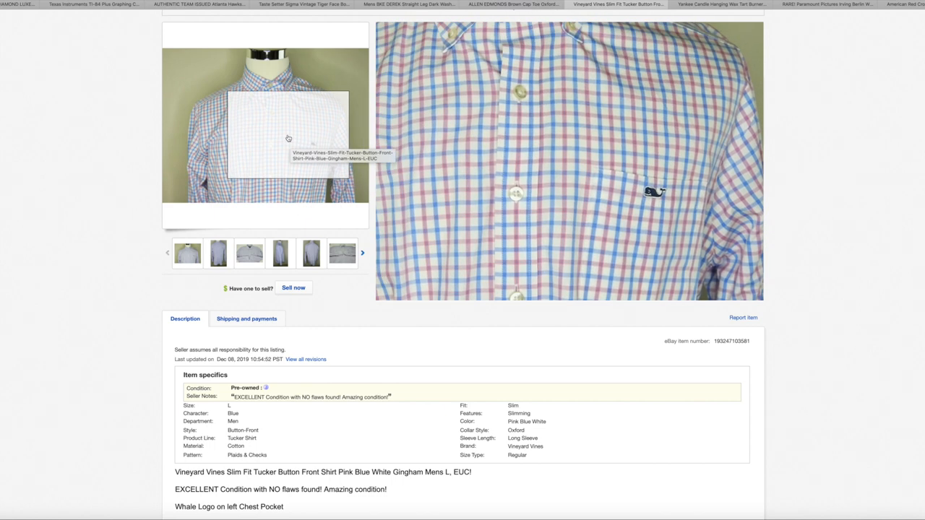
mouse_move(269, 101)
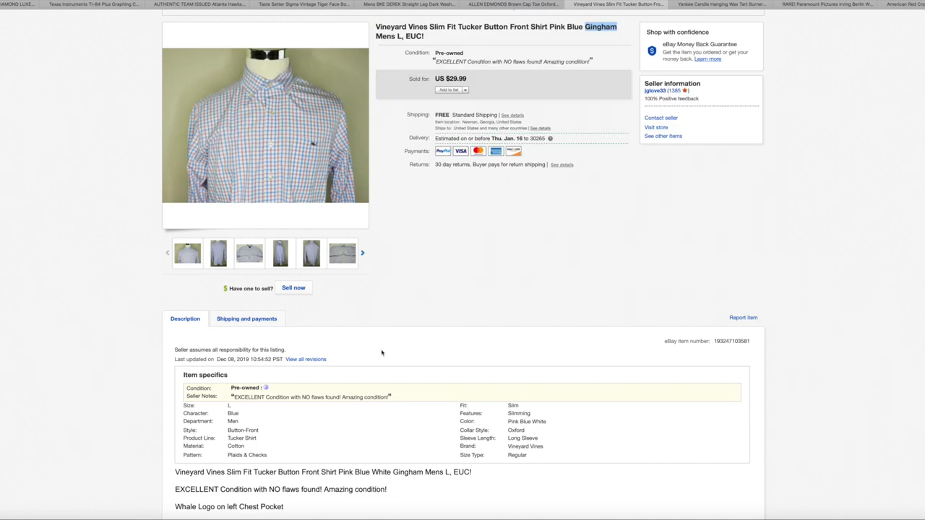
left_click(217, 253)
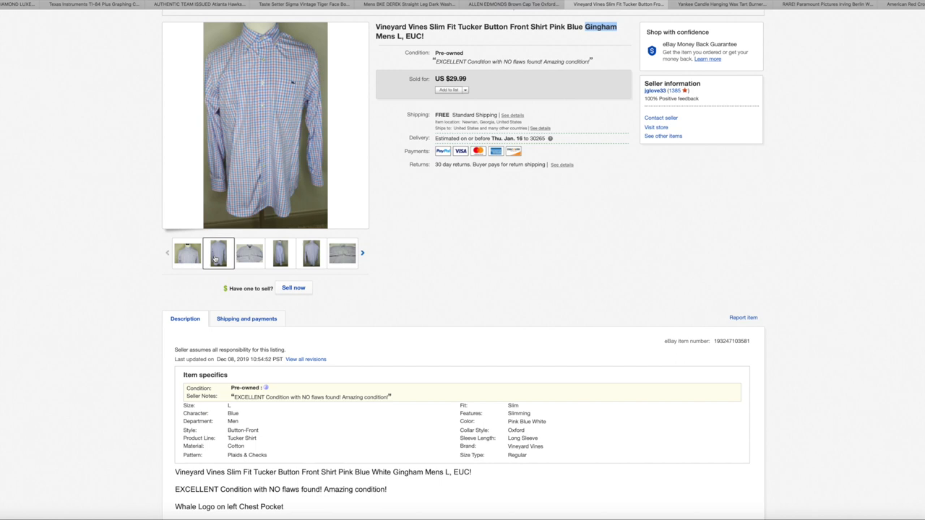
mouse_move(509, 239)
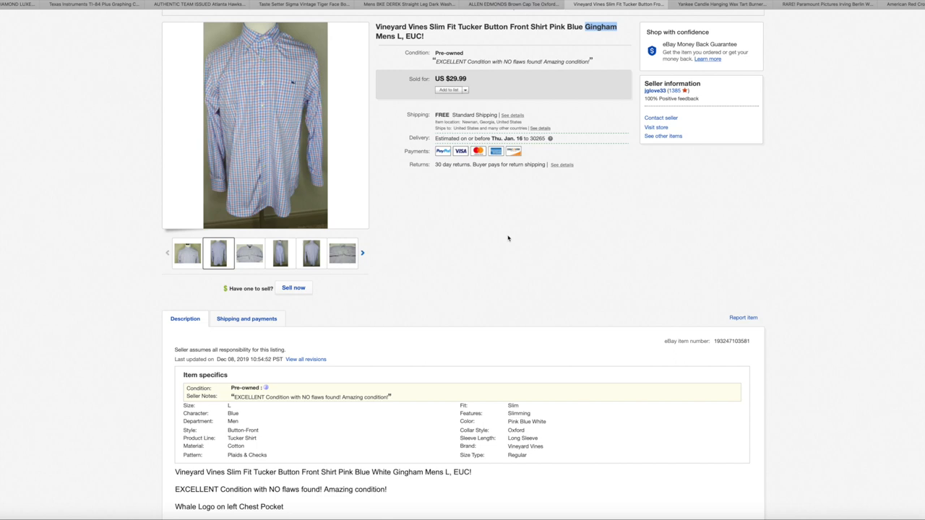
mouse_move(517, 239)
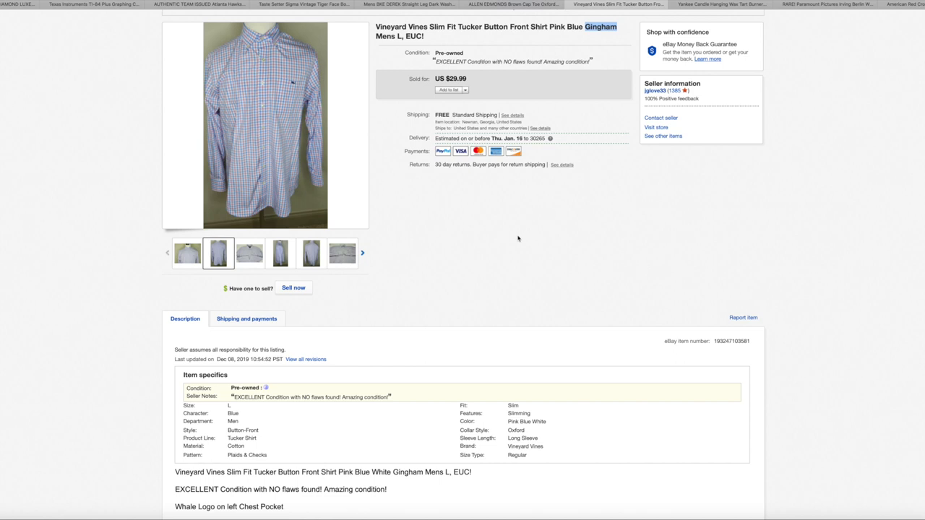
mouse_move(595, 213)
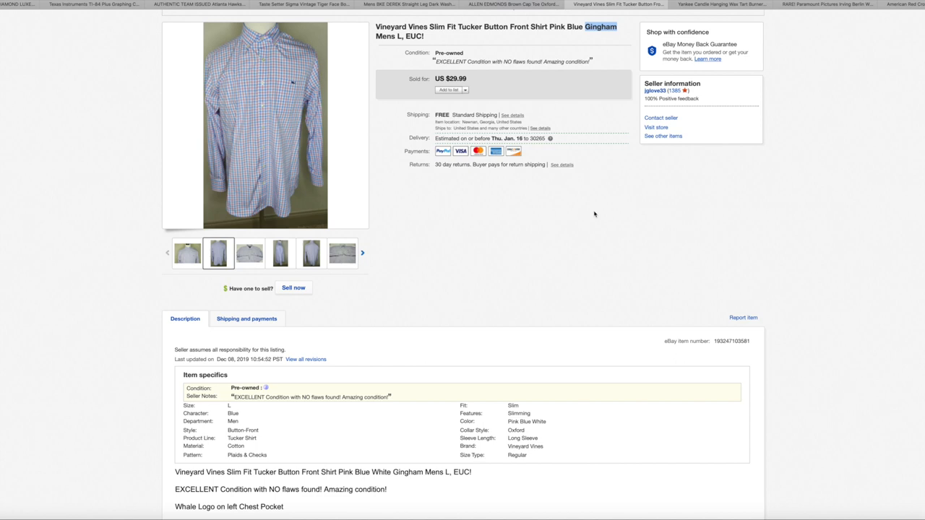
mouse_move(613, 209)
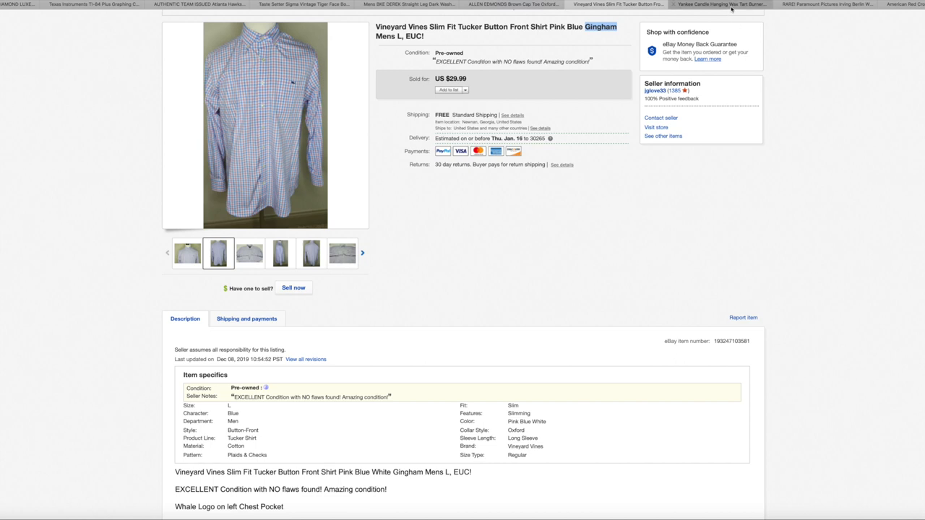
mouse_move(730, 4)
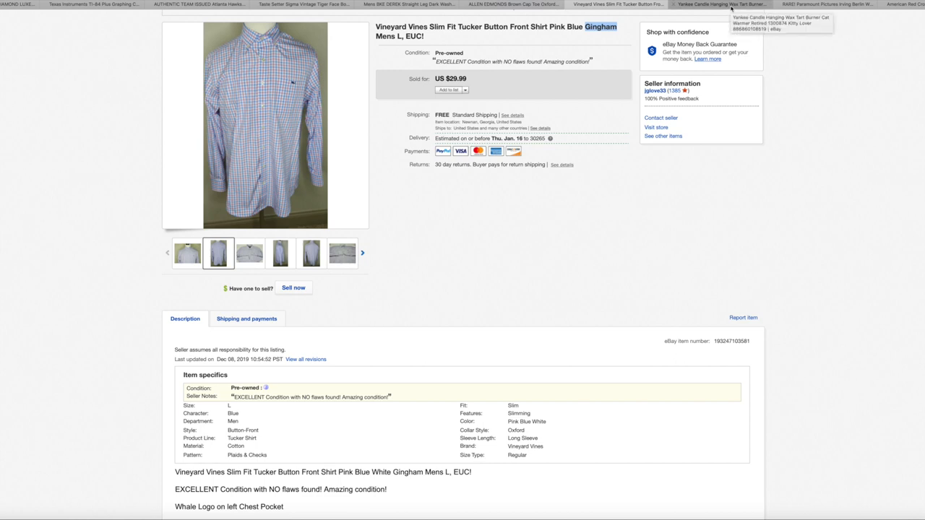
Switch to the Yankee Candle cat warmer listing and browse its bowl close-up and side photos back to the main photo.
left_click(715, 3)
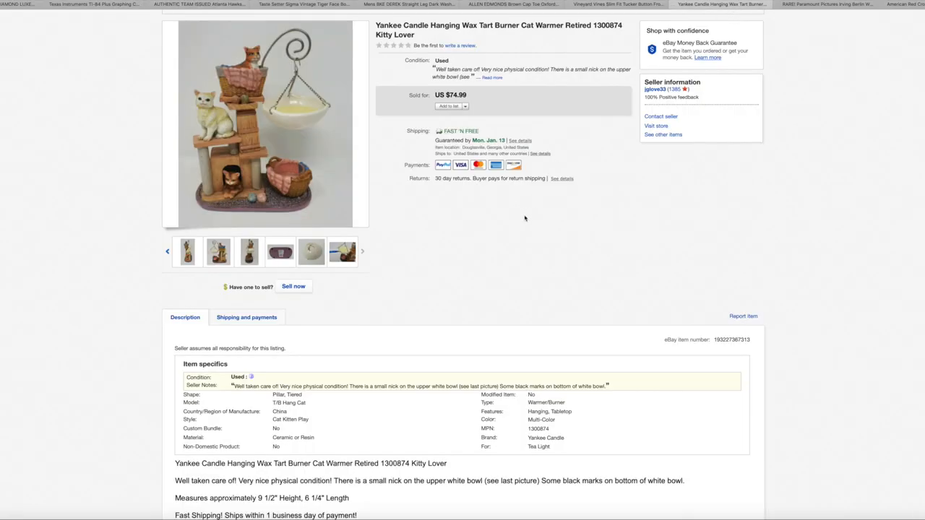
mouse_move(463, 229)
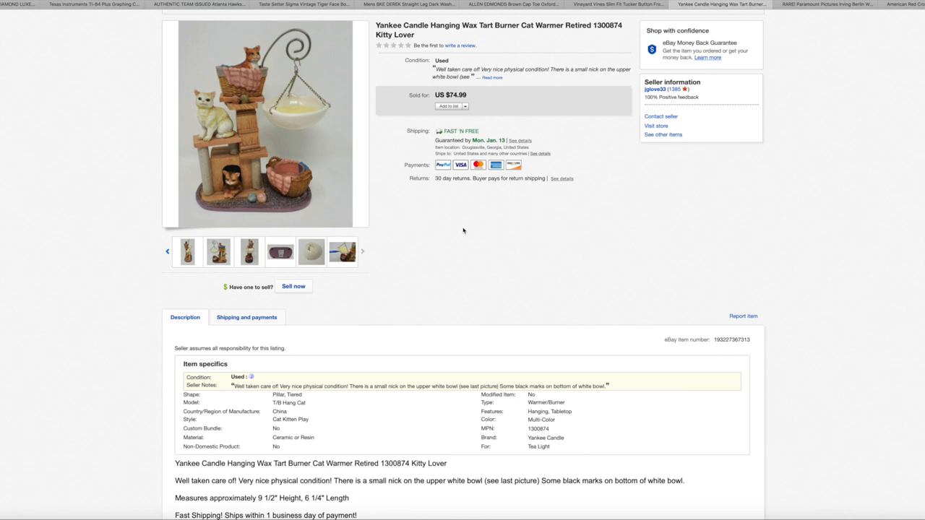
left_click(341, 252)
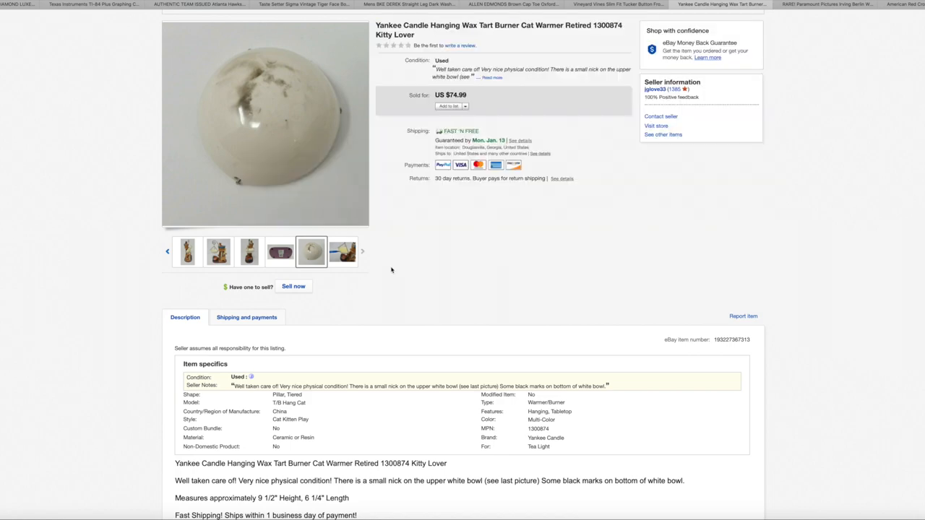
mouse_move(358, 266)
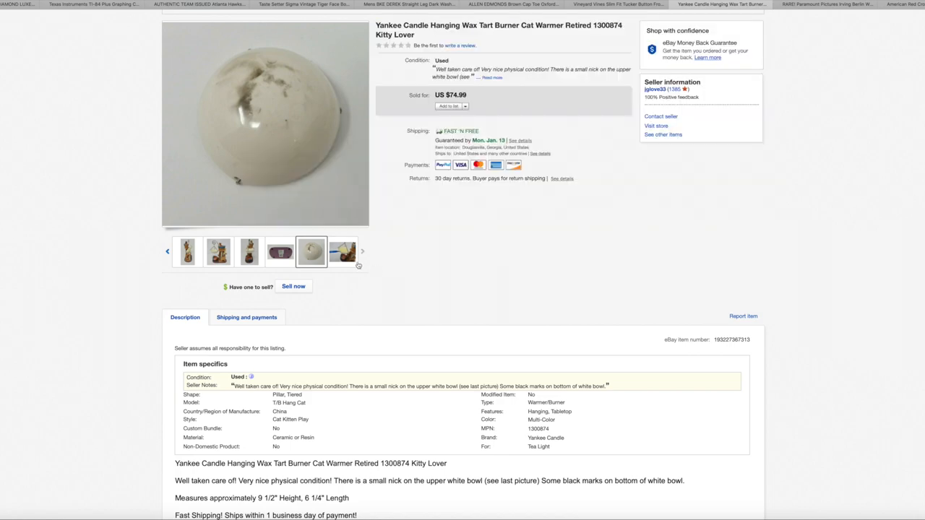
left_click(343, 252)
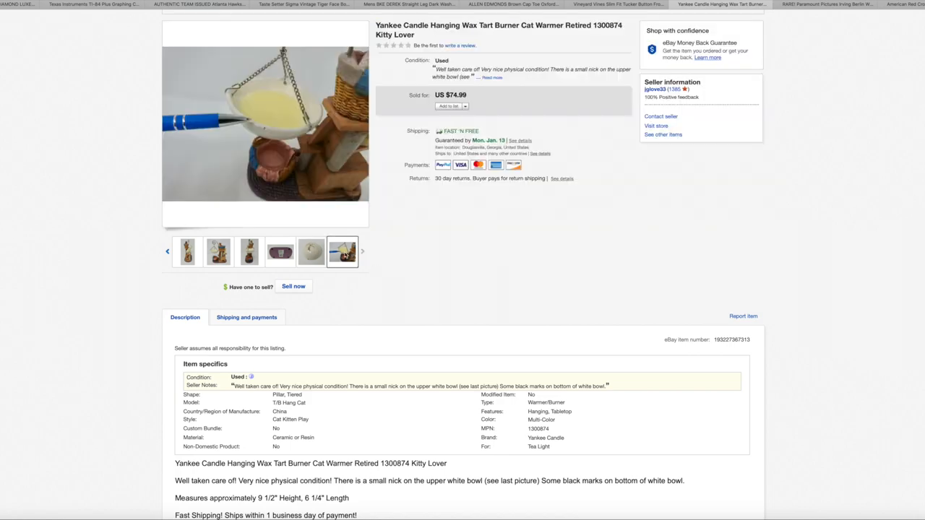
left_click(218, 252)
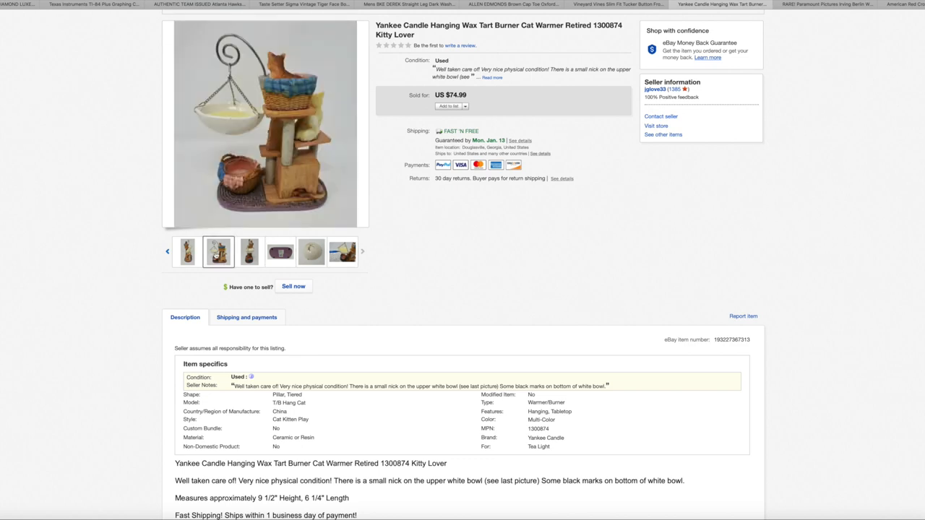
left_click(186, 252)
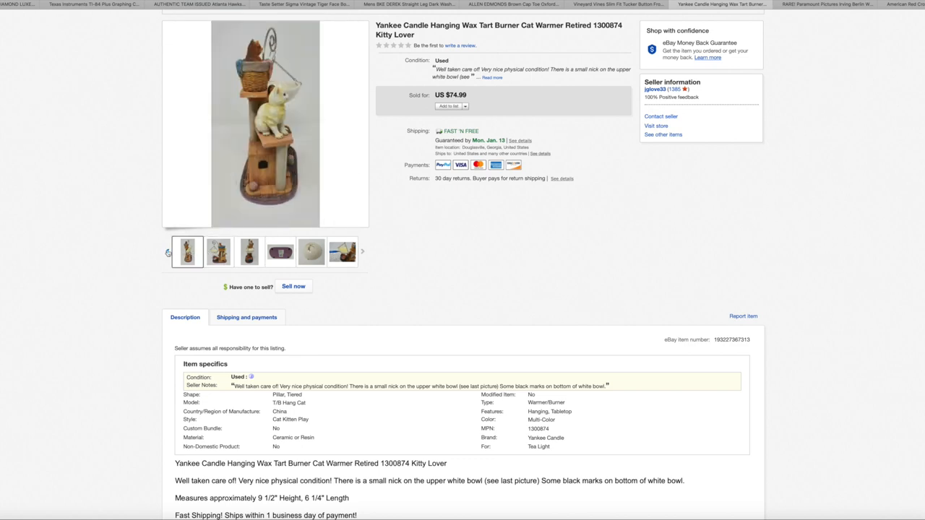
left_click(218, 251)
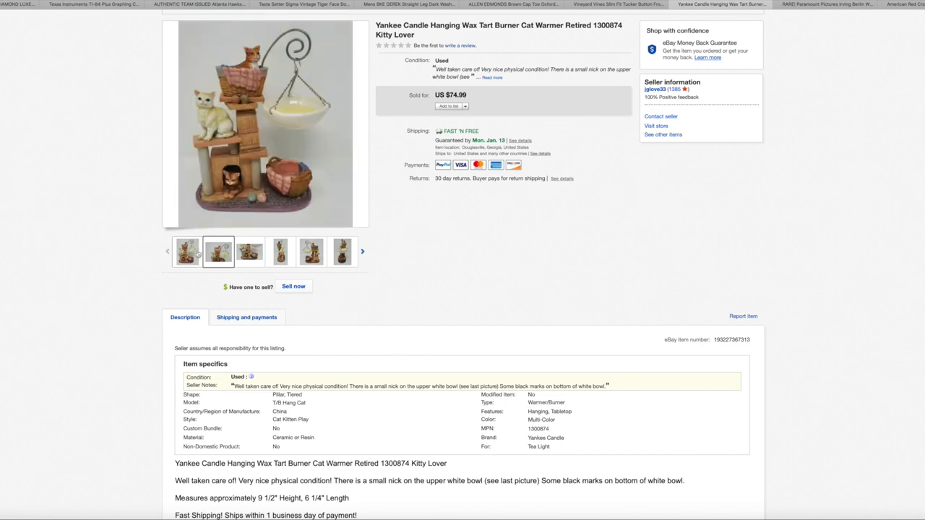
left_click(188, 251)
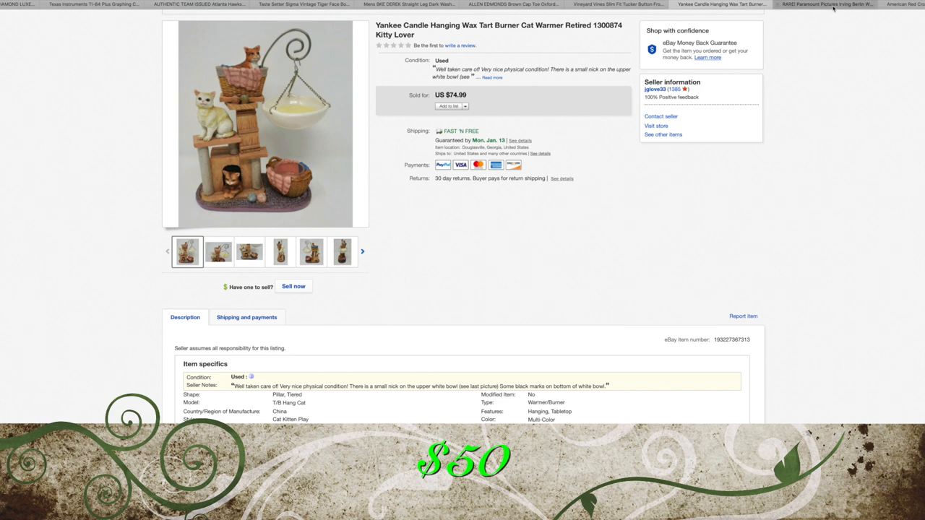
Switch to the sold White Christmas snow globe listing.
left_click(824, 3)
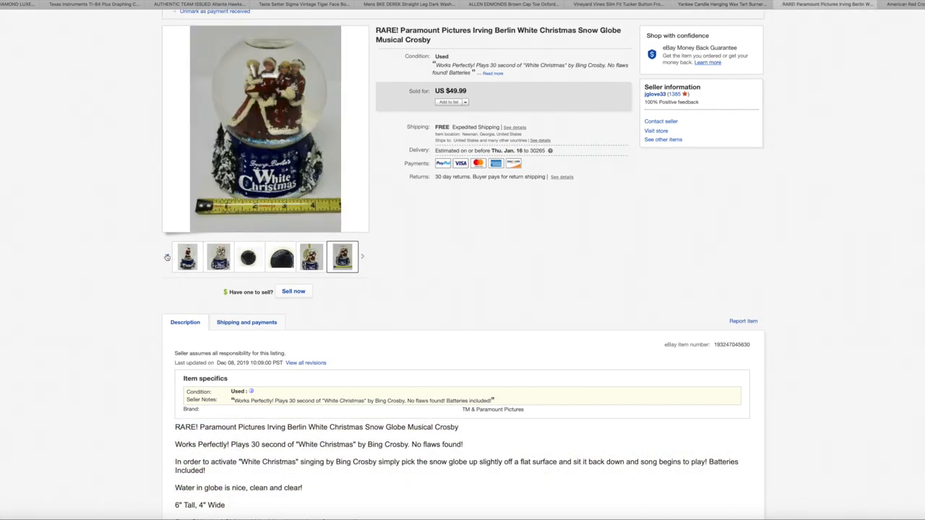
View the snow globe's ruler and base photos, then return to its main photo.
left_click(168, 257)
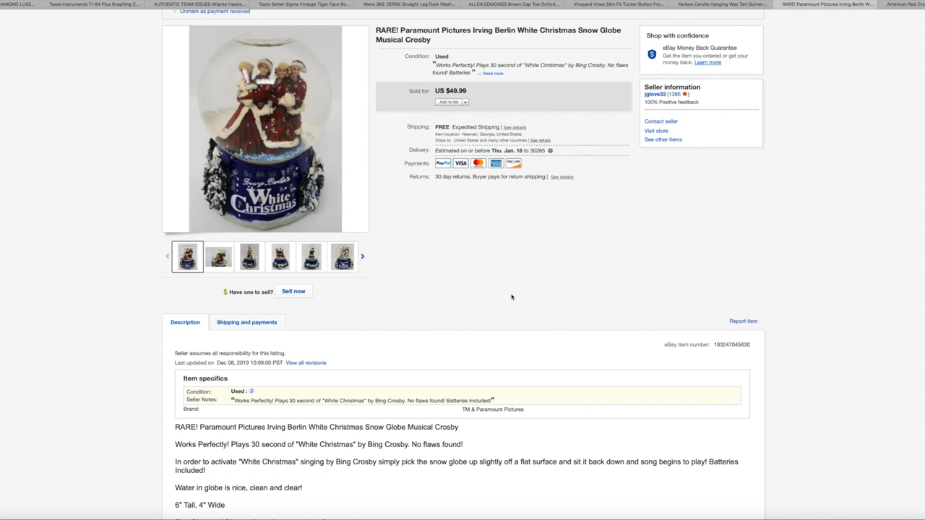
mouse_move(372, 278)
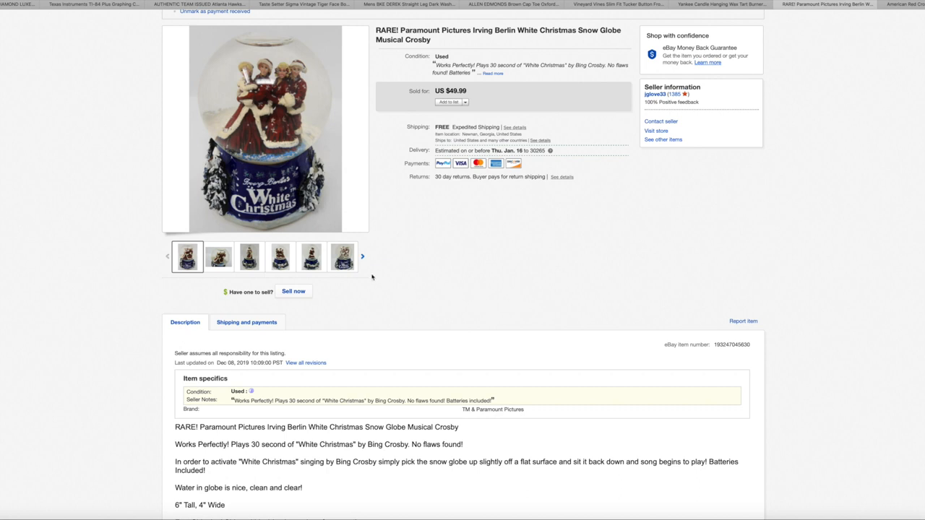
left_click(341, 257)
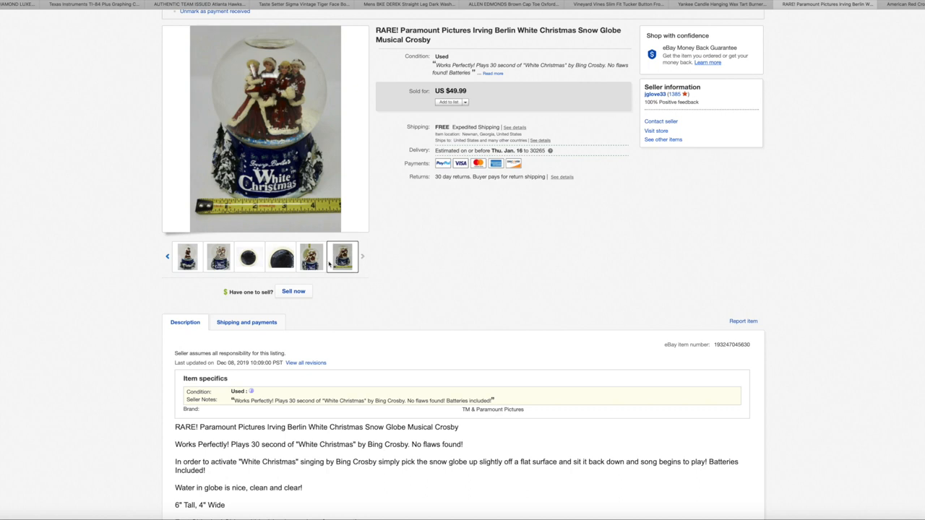
left_click(248, 257)
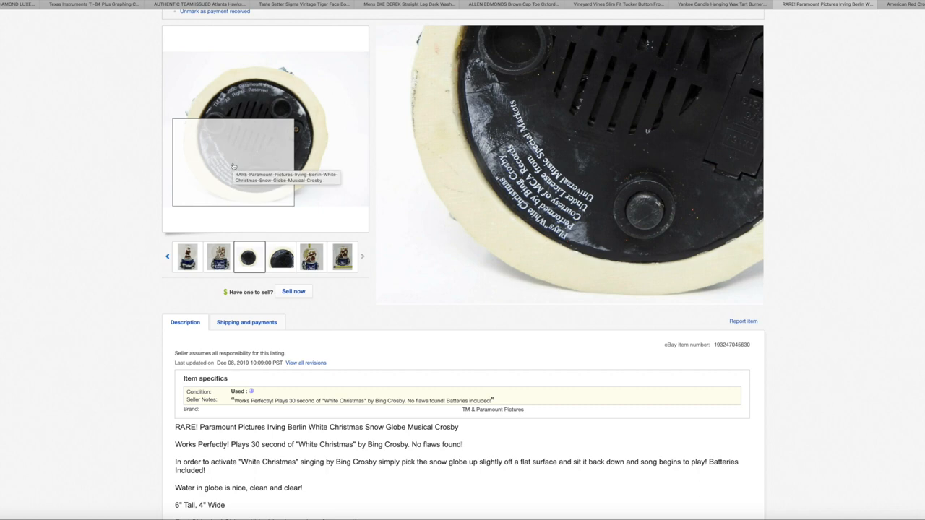
mouse_move(252, 113)
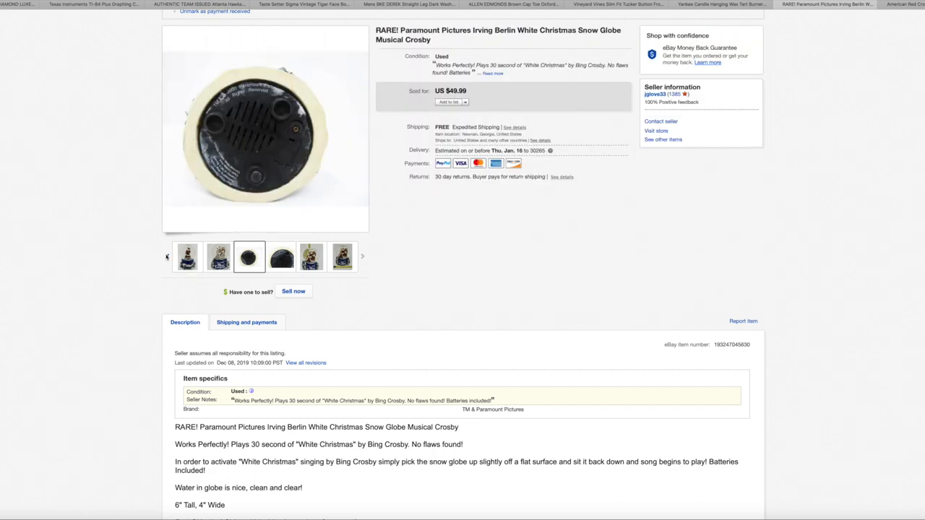
left_click(188, 257)
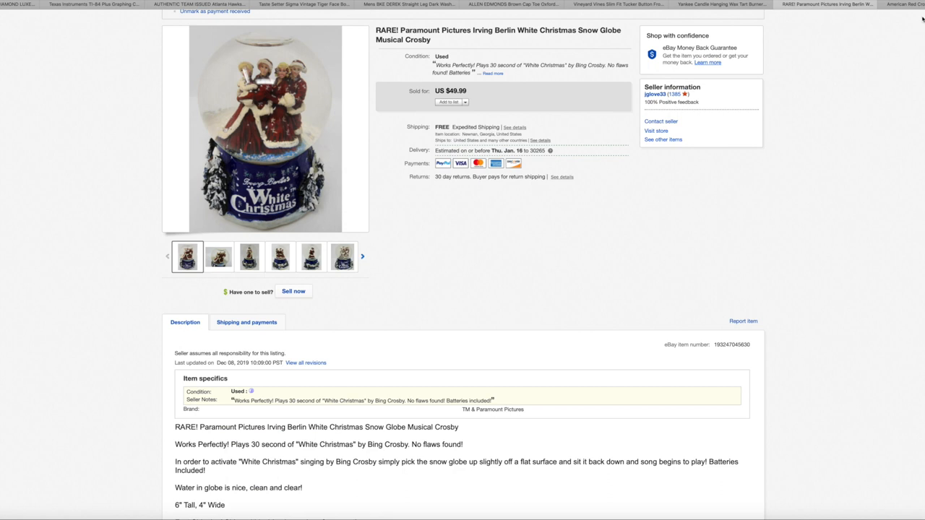
Switch to the American Red Cross FR300 radio listing, view the box's side photo and return to the main photo.
left_click(900, 5)
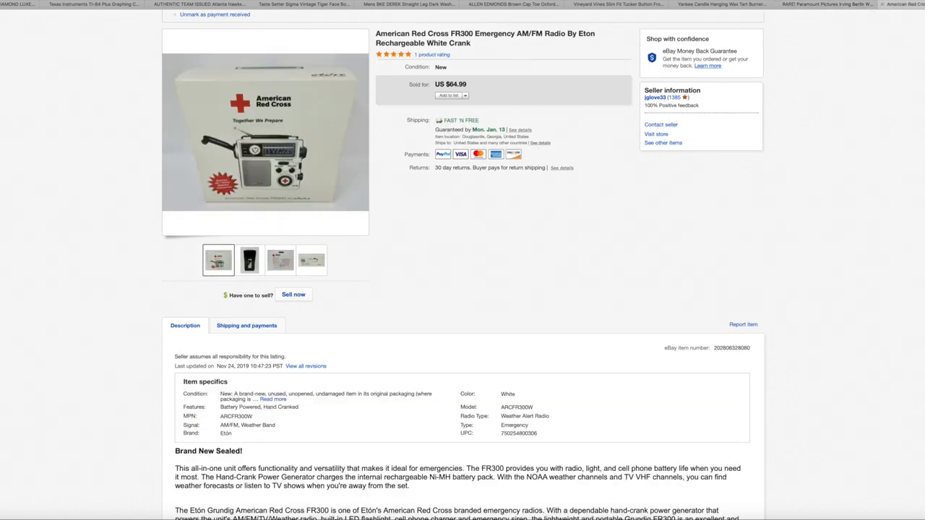
mouse_move(453, 263)
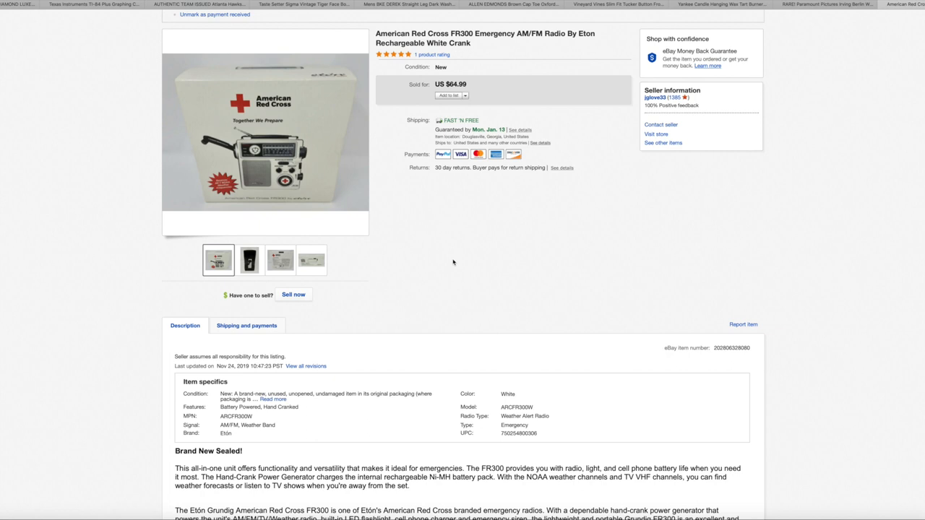
left_click(249, 260)
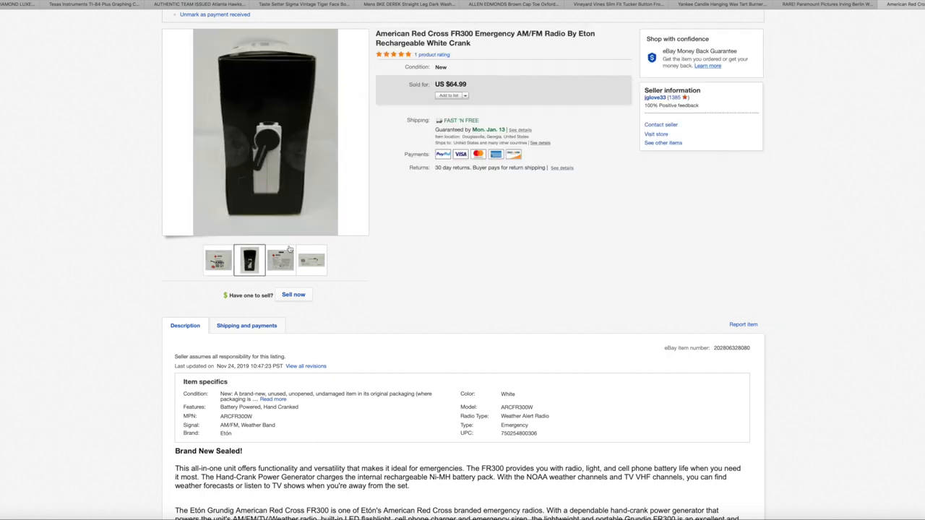
left_click(281, 260)
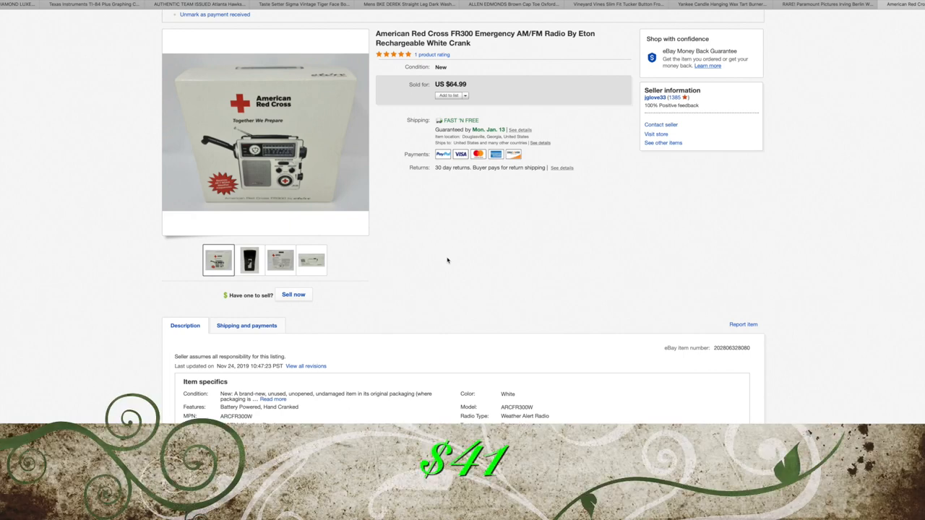
scroll("down", 3)
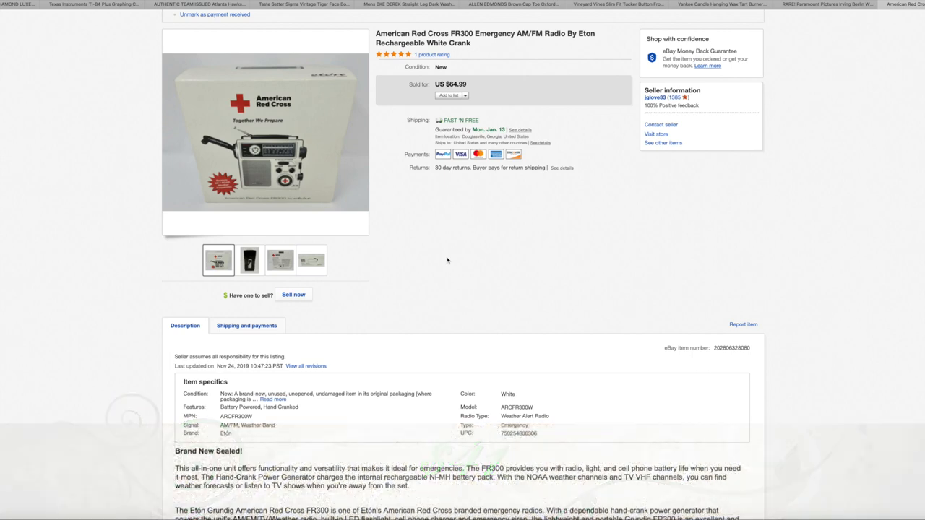